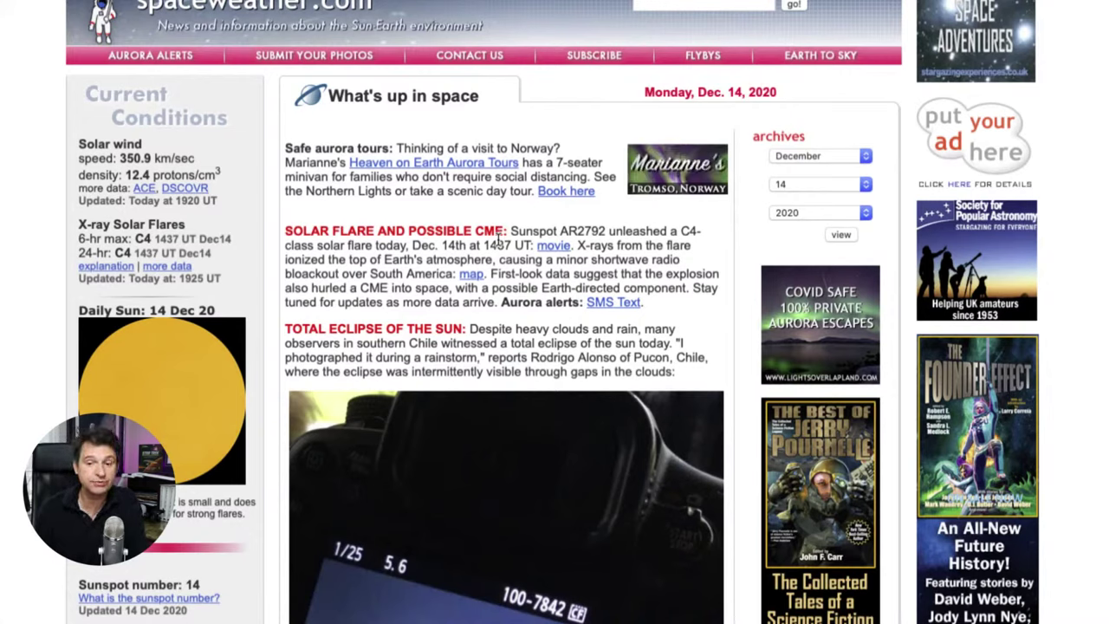
mouse_move(506, 302)
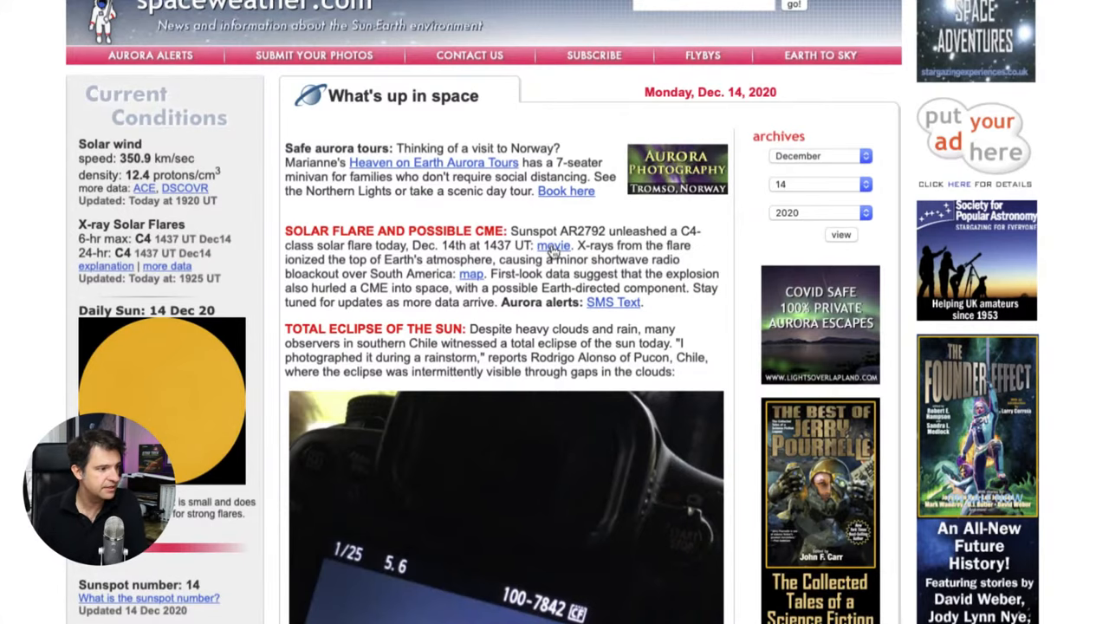
Open the D-RAP absorption map showing shortwave blackout over South America.
click(551, 245)
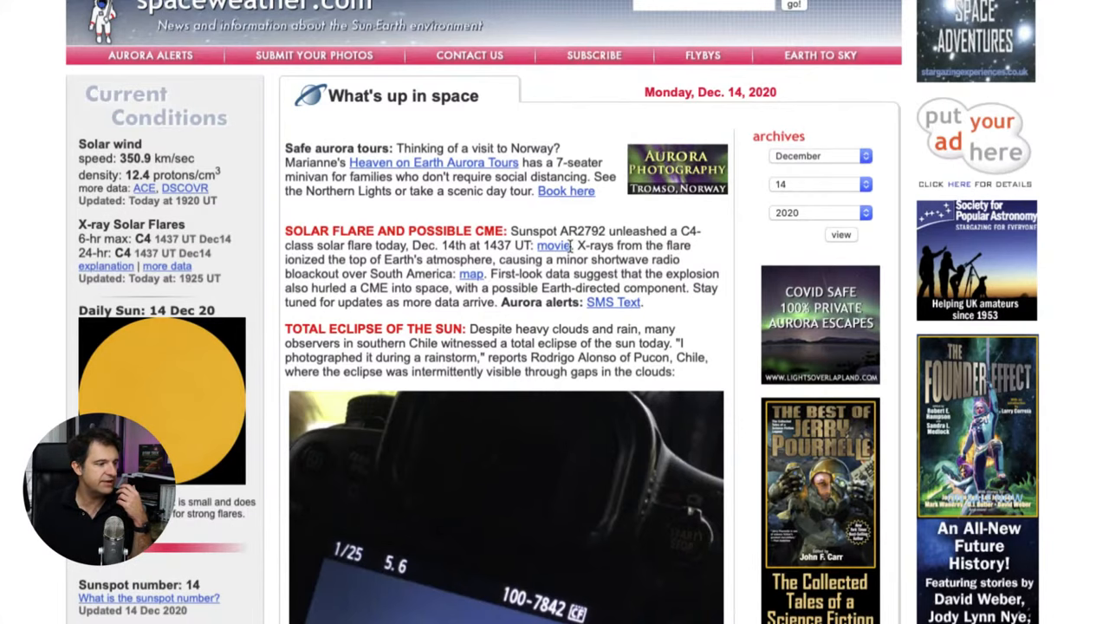
click(545, 245)
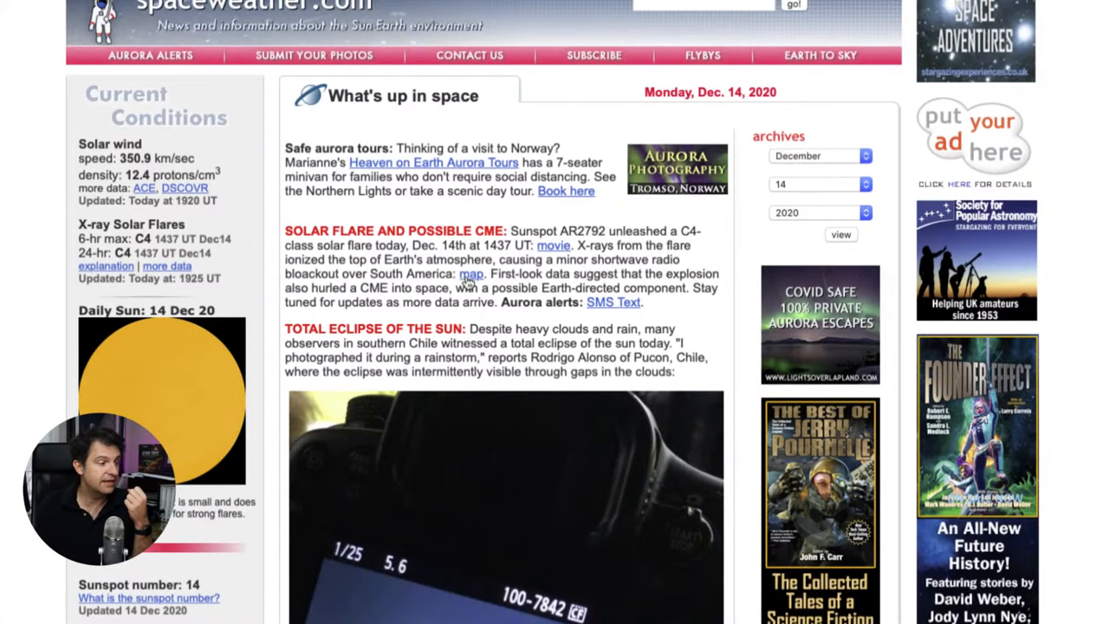
click(470, 273)
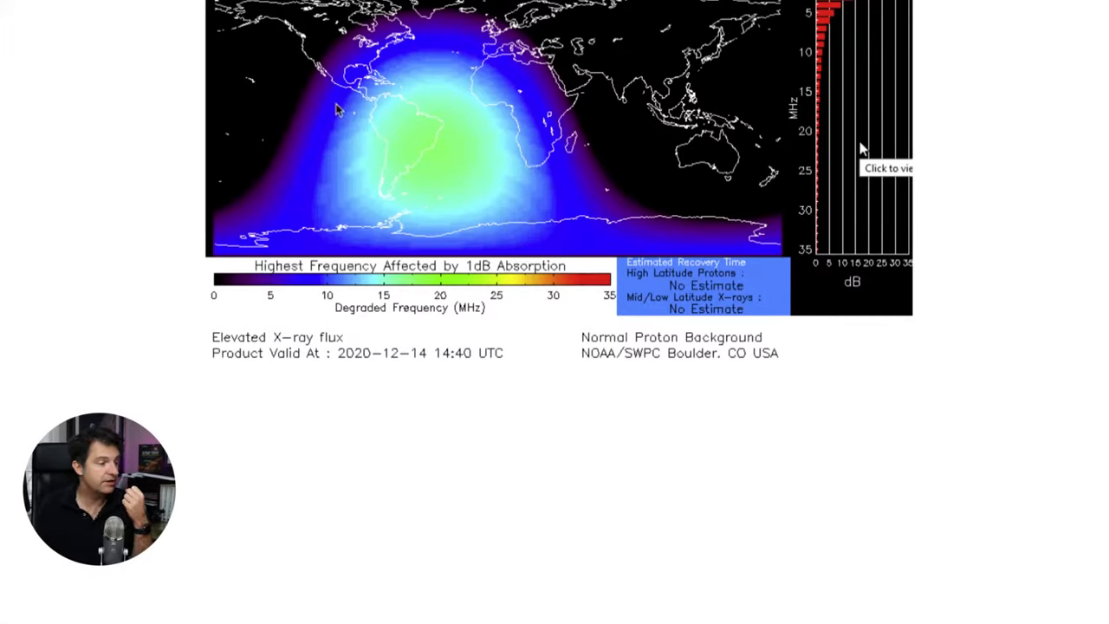
mouse_move(491, 143)
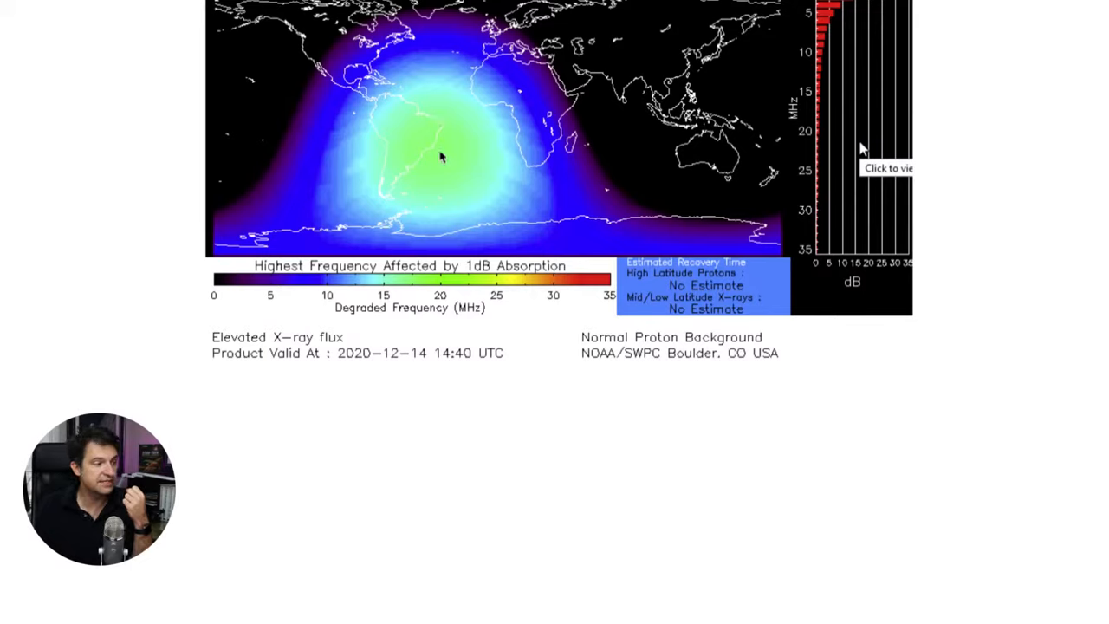
mouse_move(443, 139)
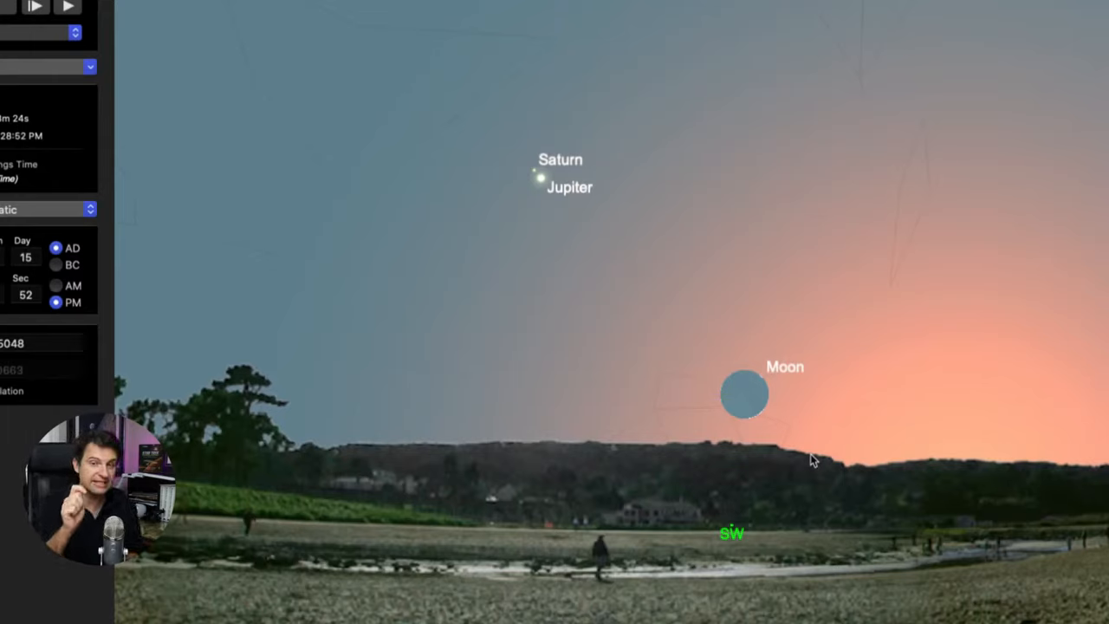
mouse_move(633, 241)
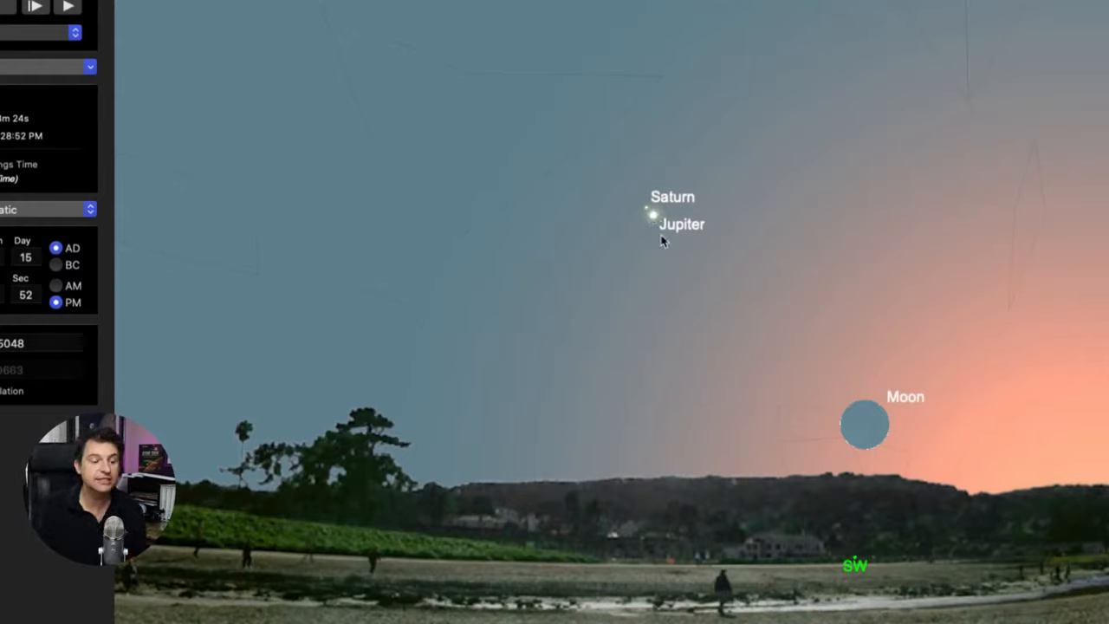
mouse_move(671, 272)
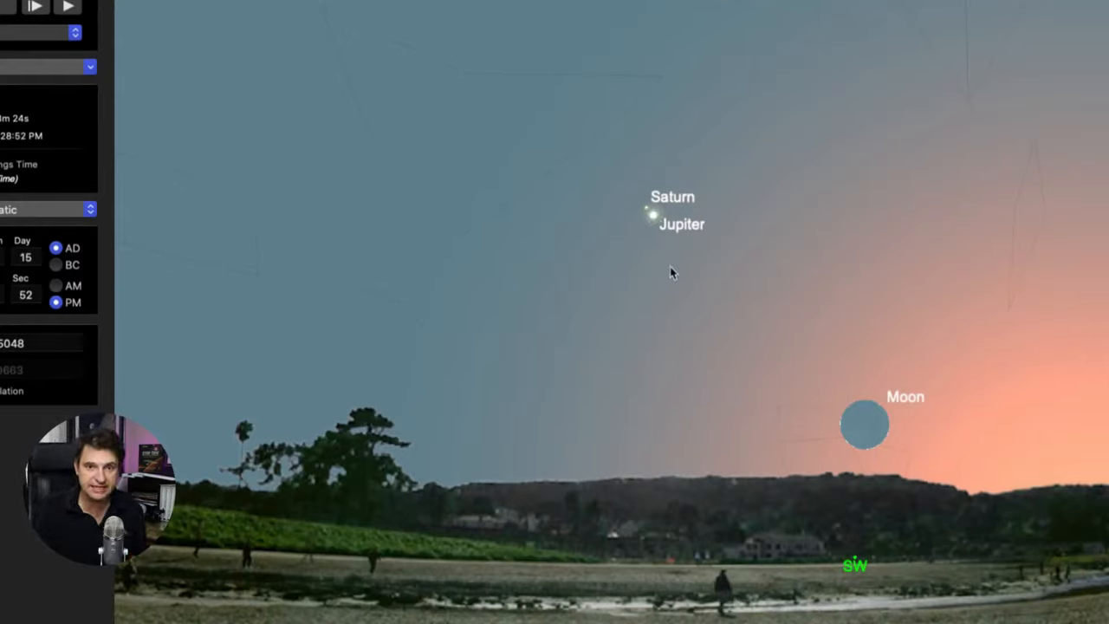
mouse_move(717, 328)
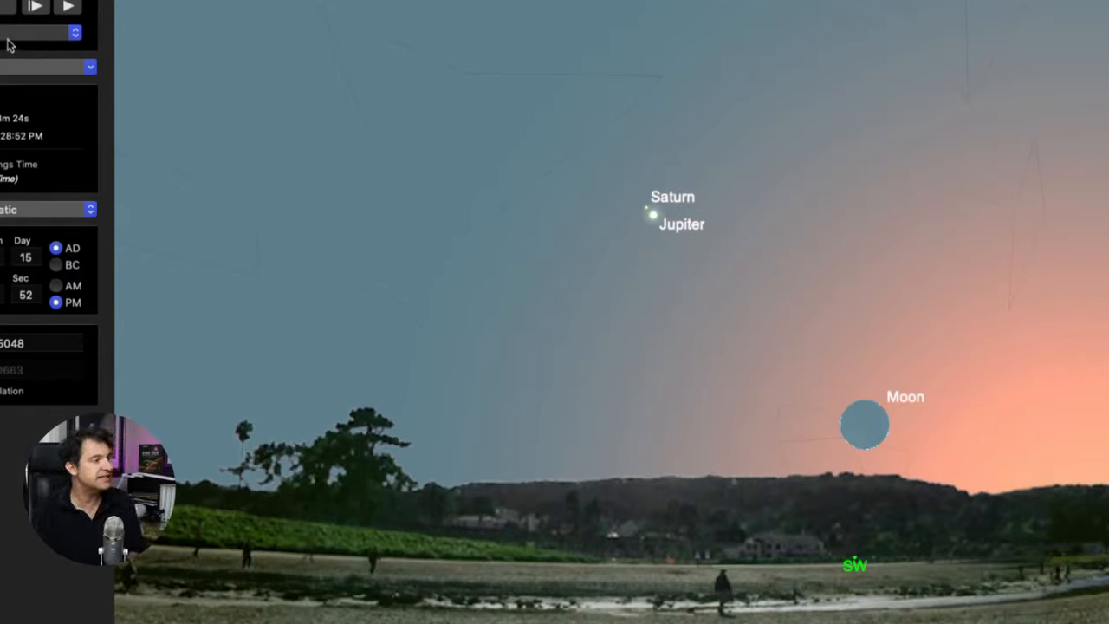
Keep Starry Night's evening sky for the 16th with the Moon below Saturn and Jupiter.
click(33, 8)
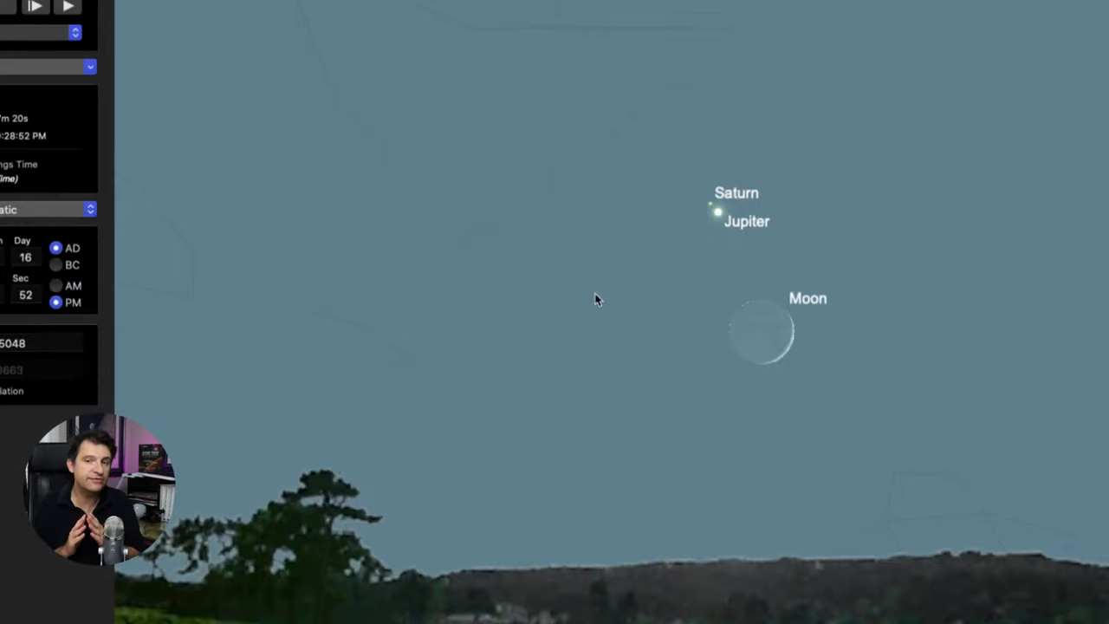
mouse_move(392, 615)
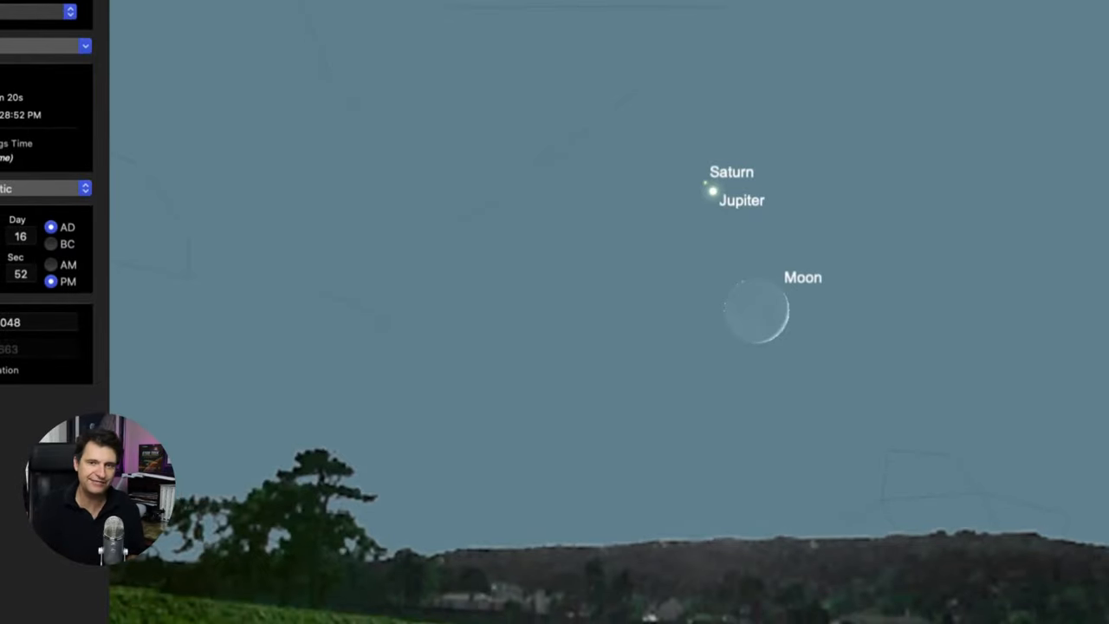
mouse_move(198, 40)
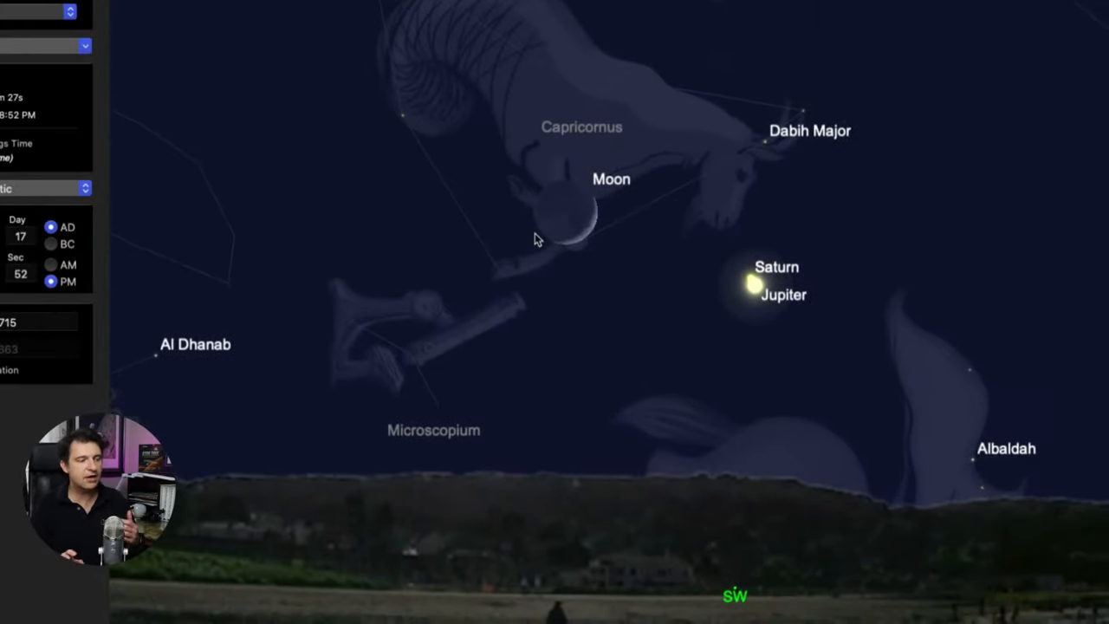
mouse_move(544, 246)
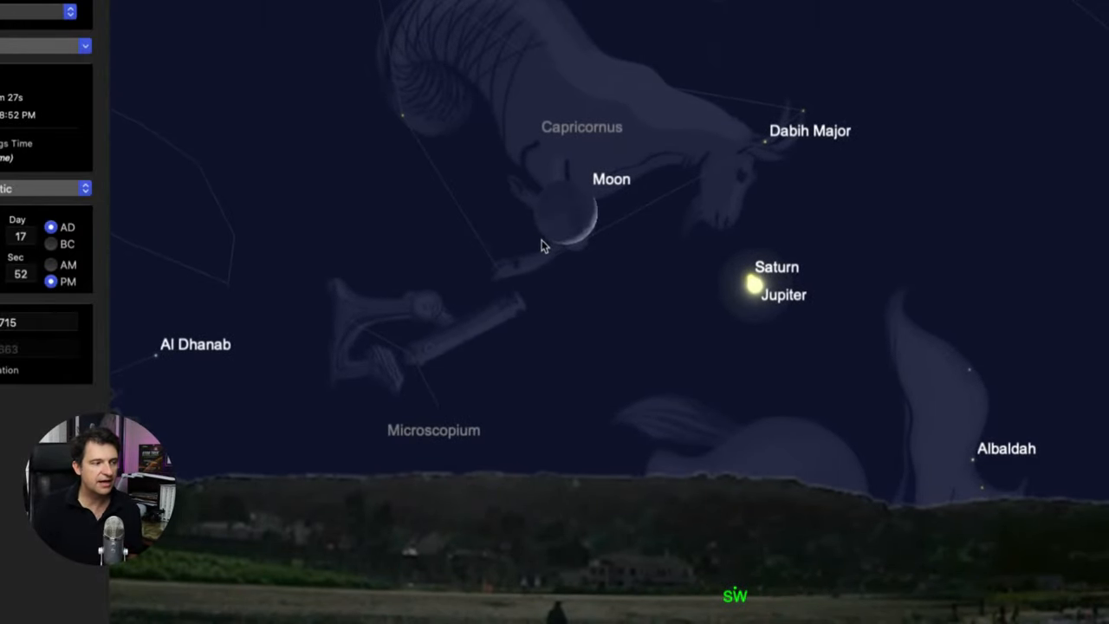
mouse_move(626, 286)
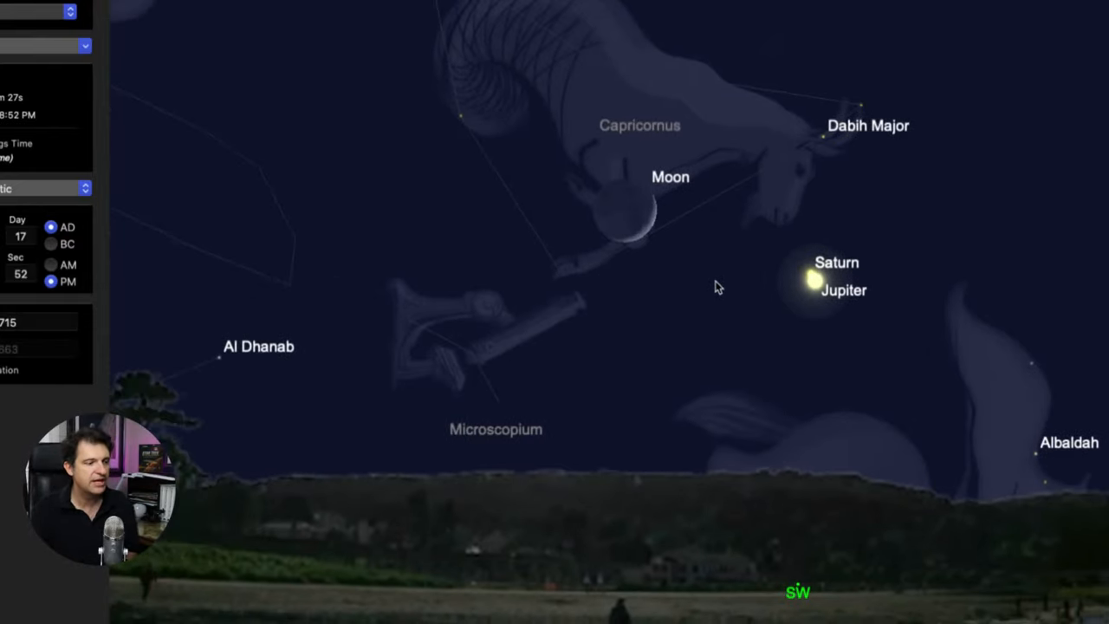
mouse_move(773, 89)
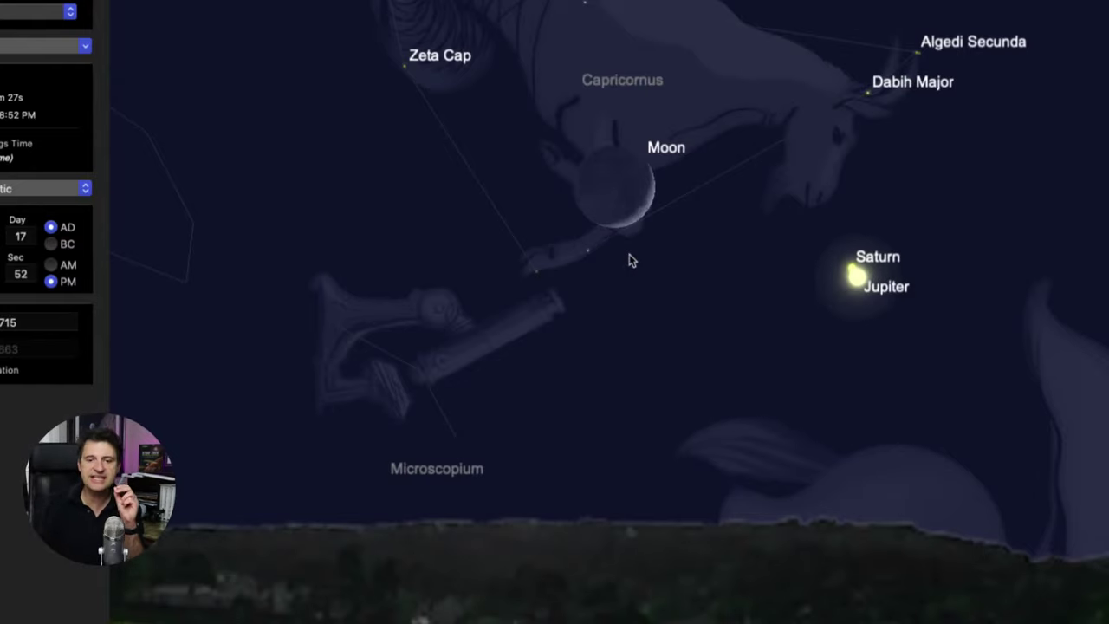
mouse_move(639, 227)
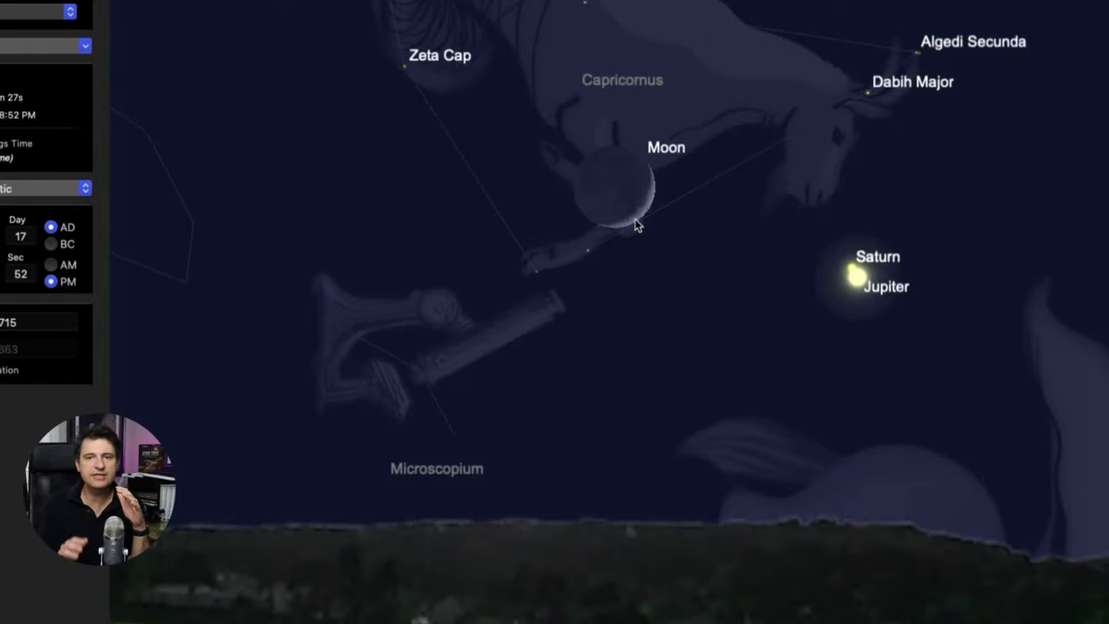
mouse_move(638, 176)
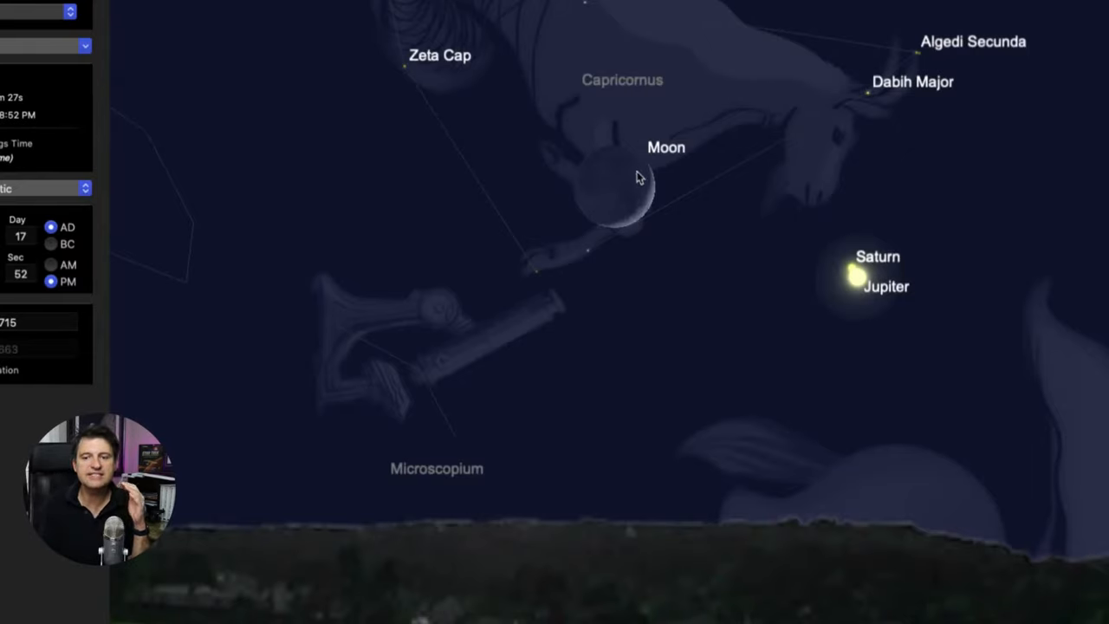
mouse_move(598, 205)
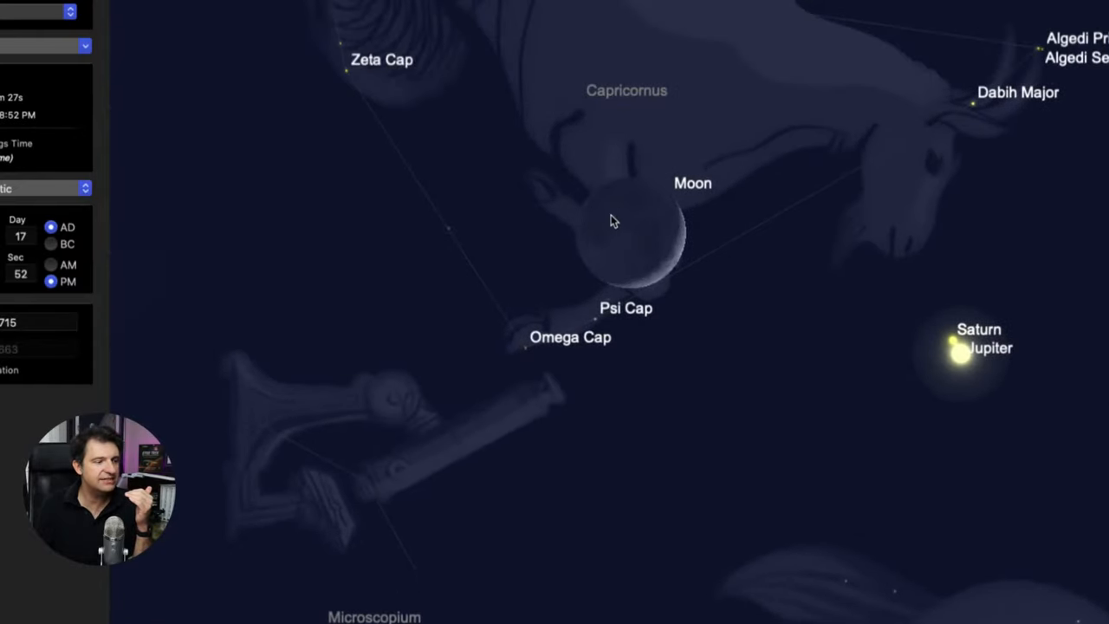
mouse_move(646, 231)
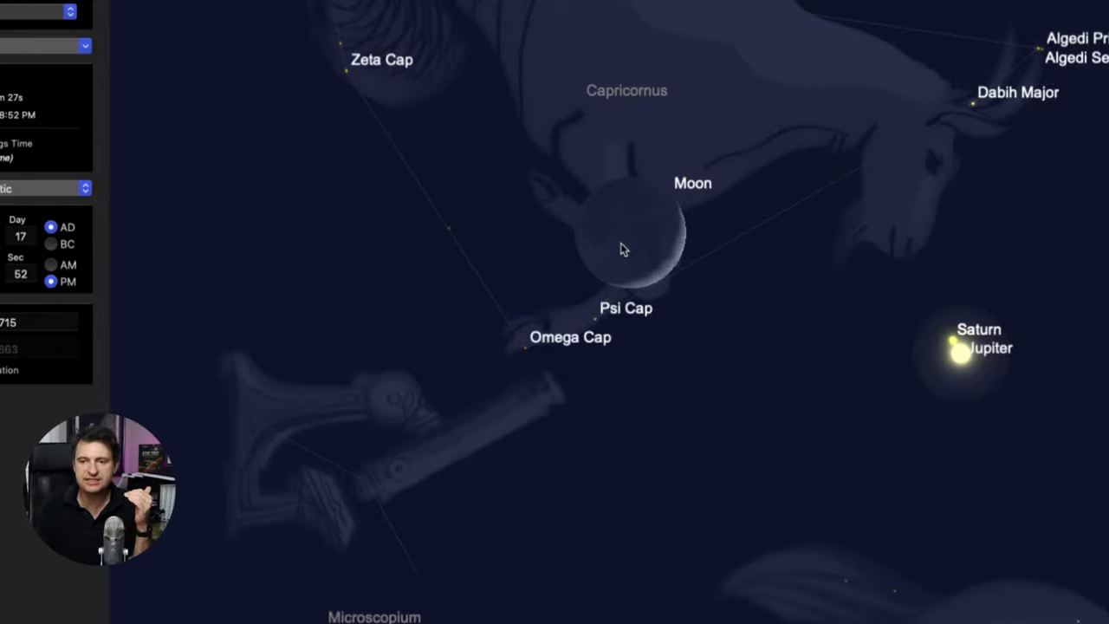
mouse_move(613, 220)
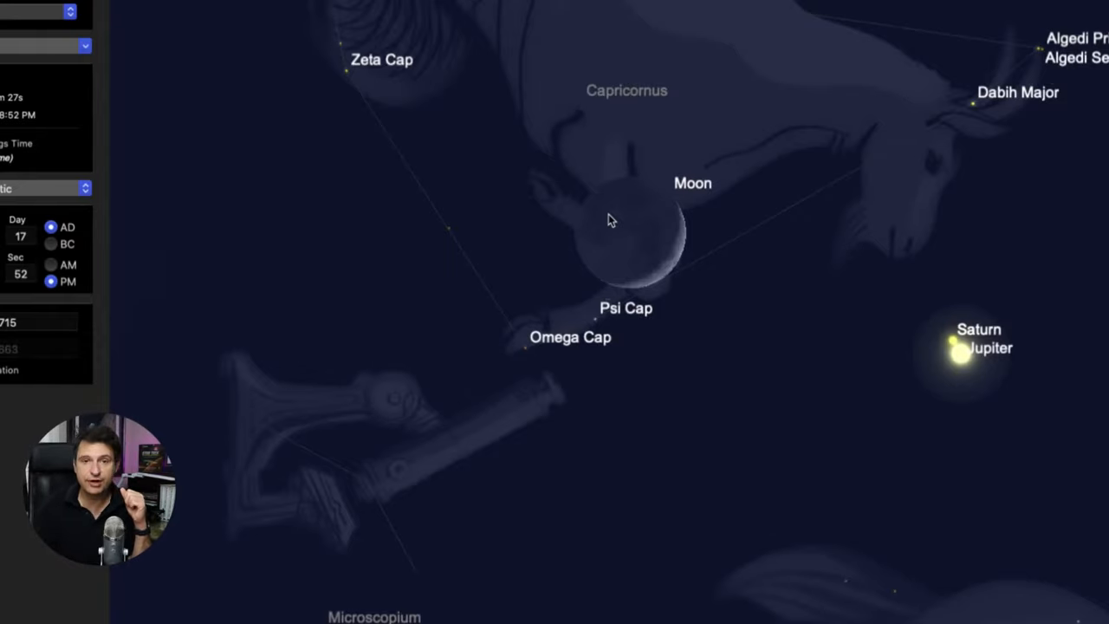
mouse_move(605, 214)
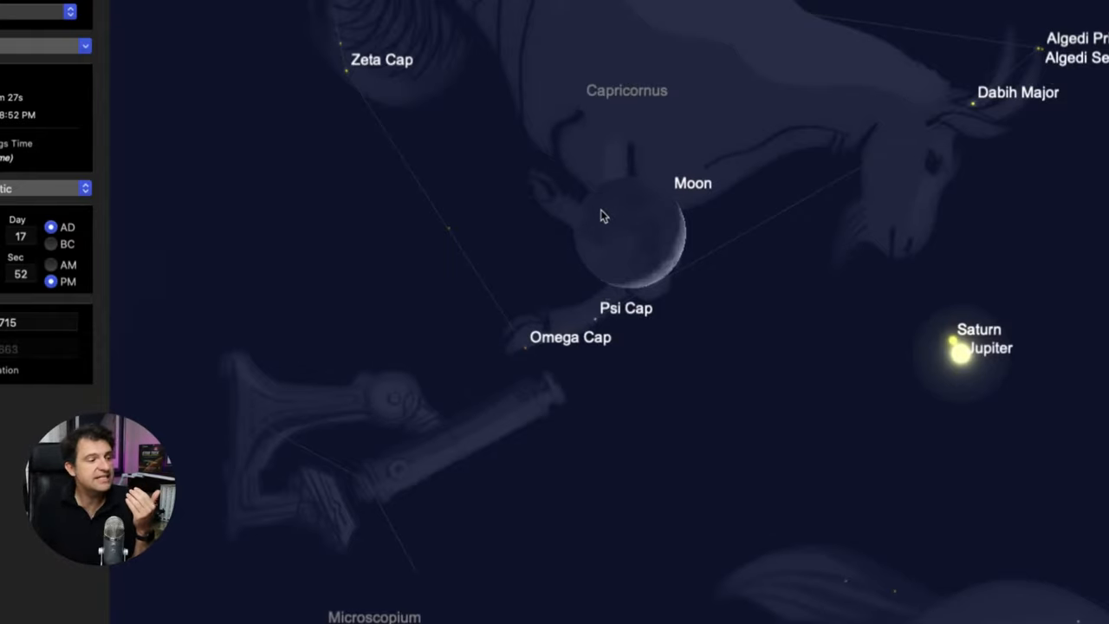
mouse_move(621, 251)
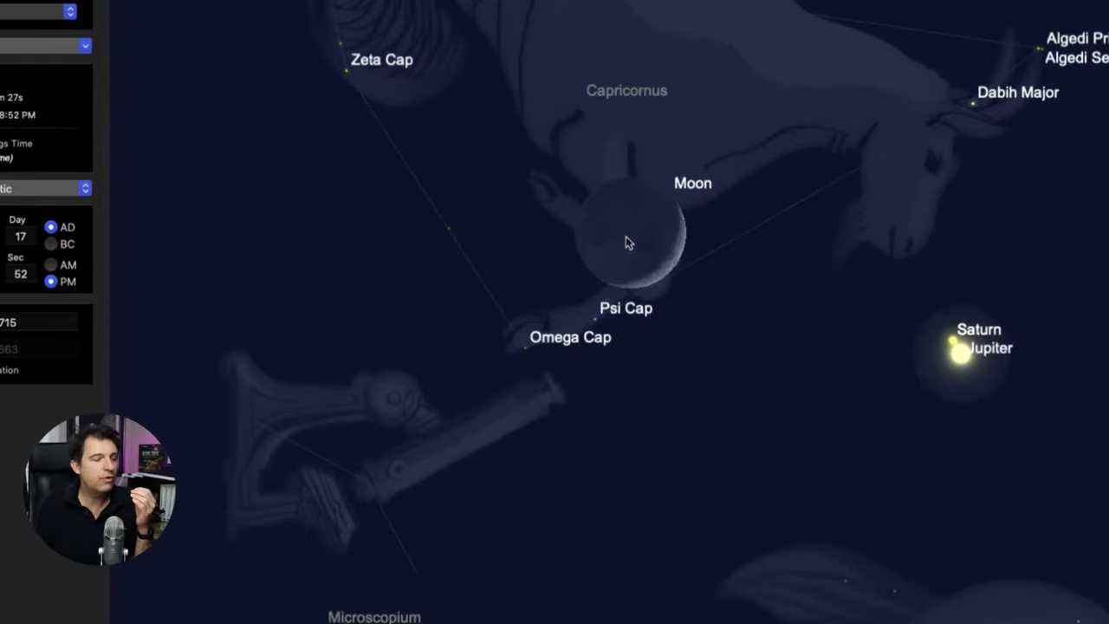
mouse_move(552, 77)
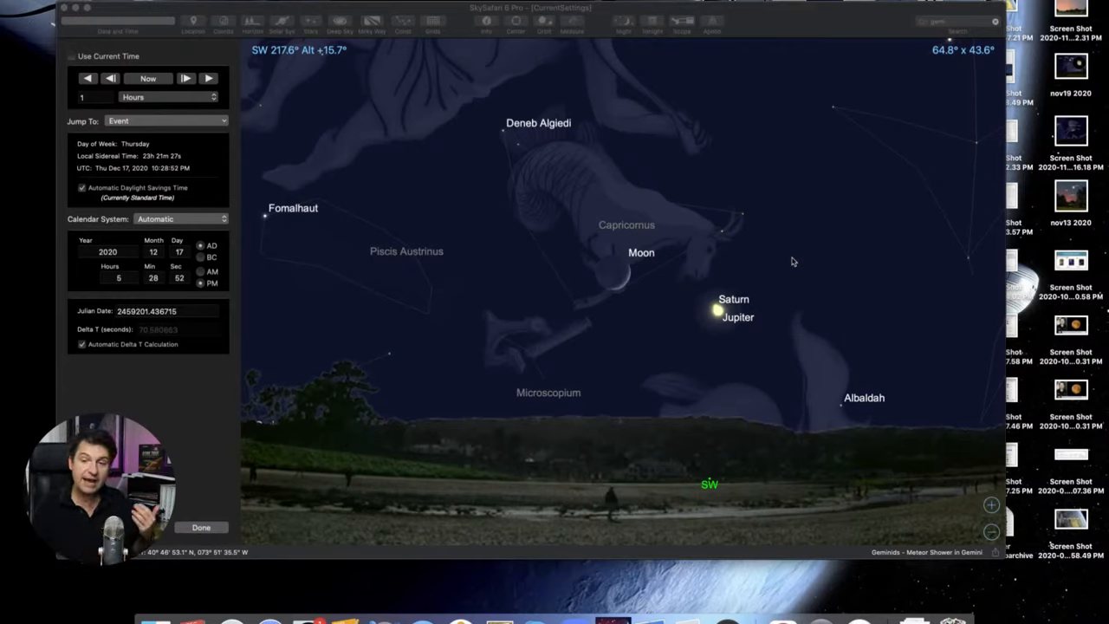
mouse_move(799, 261)
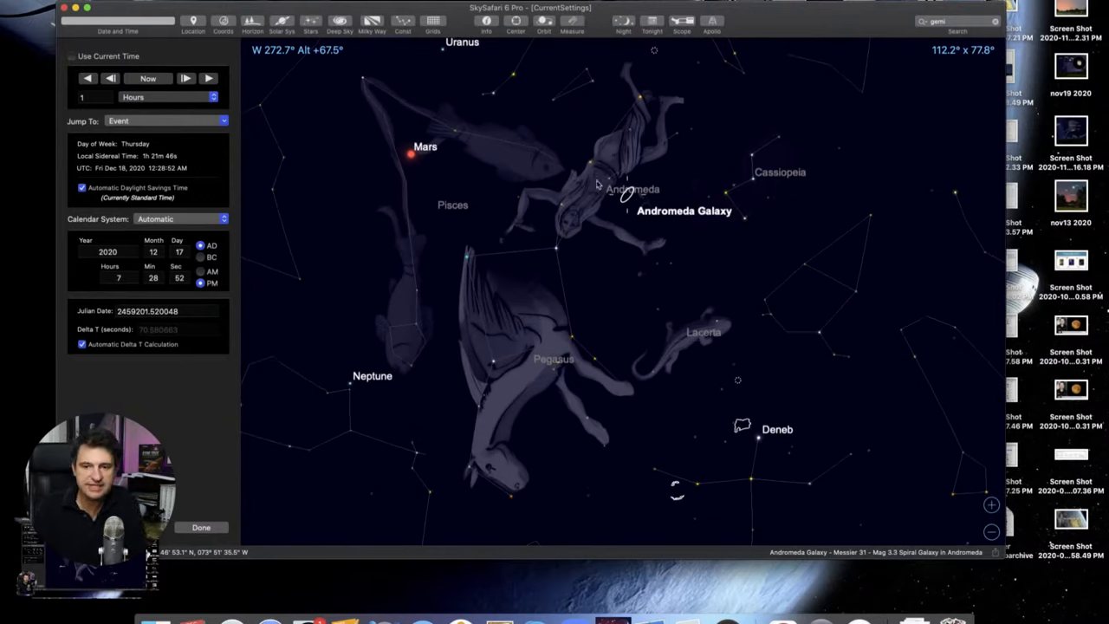
mouse_move(565, 202)
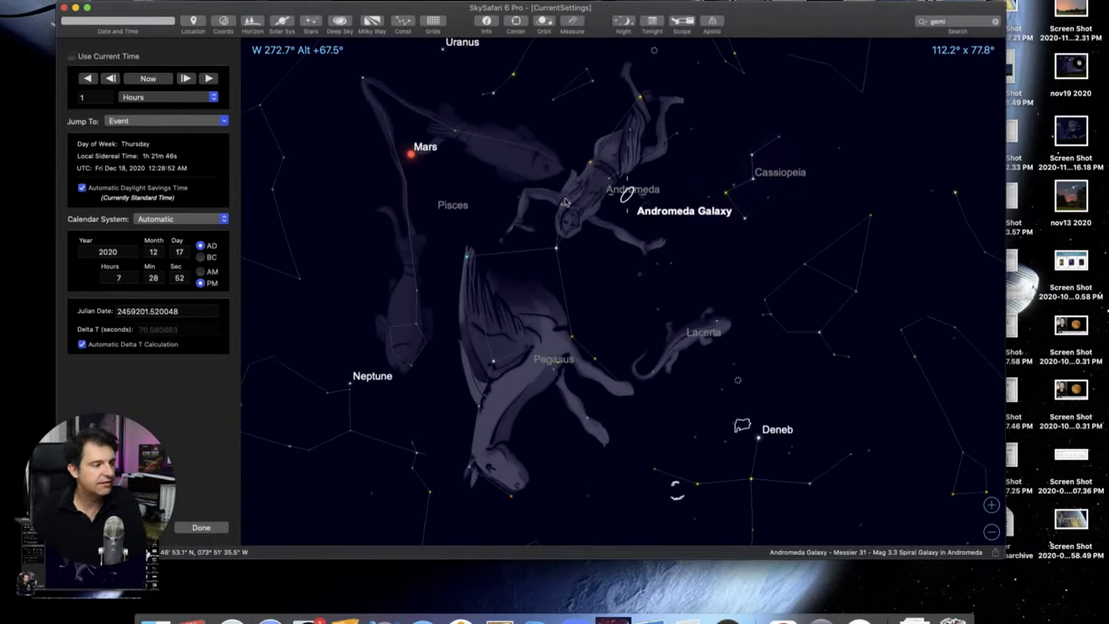
mouse_move(656, 304)
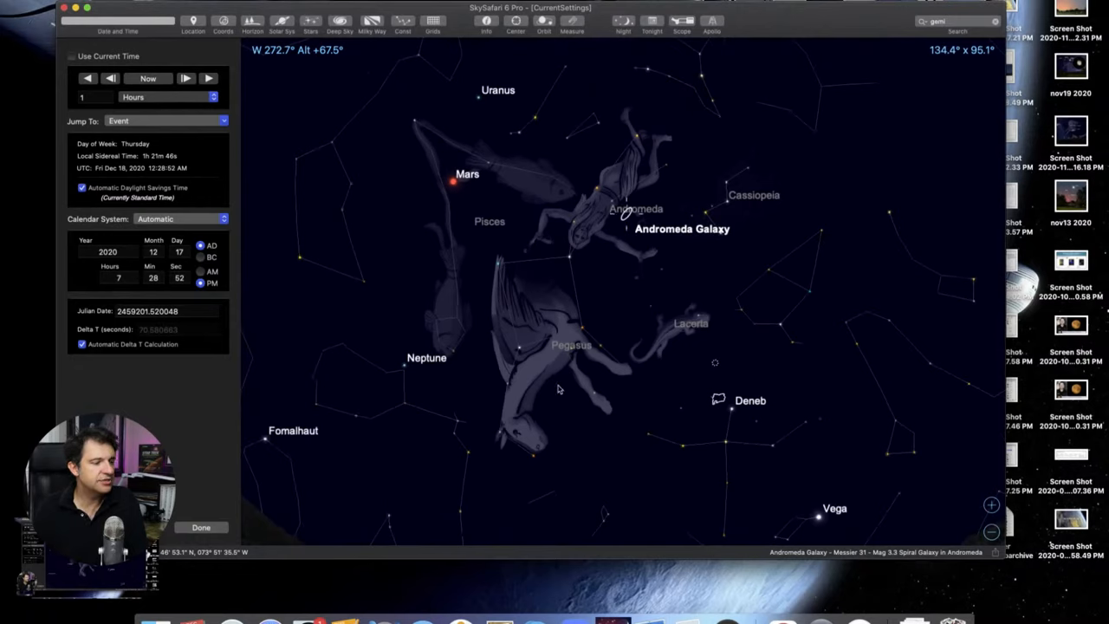
mouse_move(576, 297)
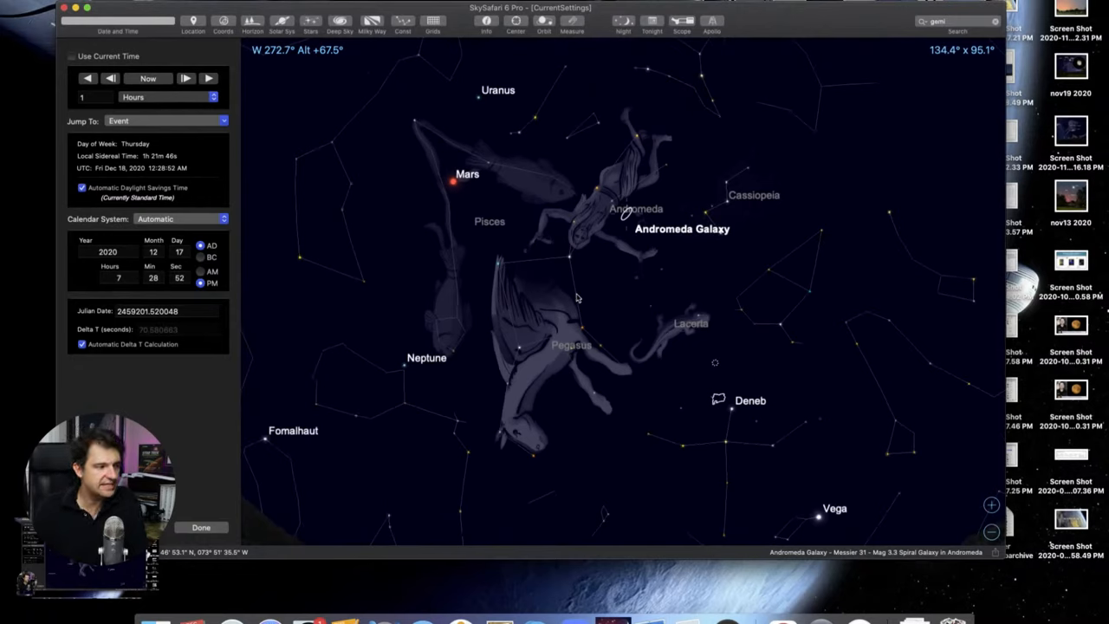
mouse_move(615, 350)
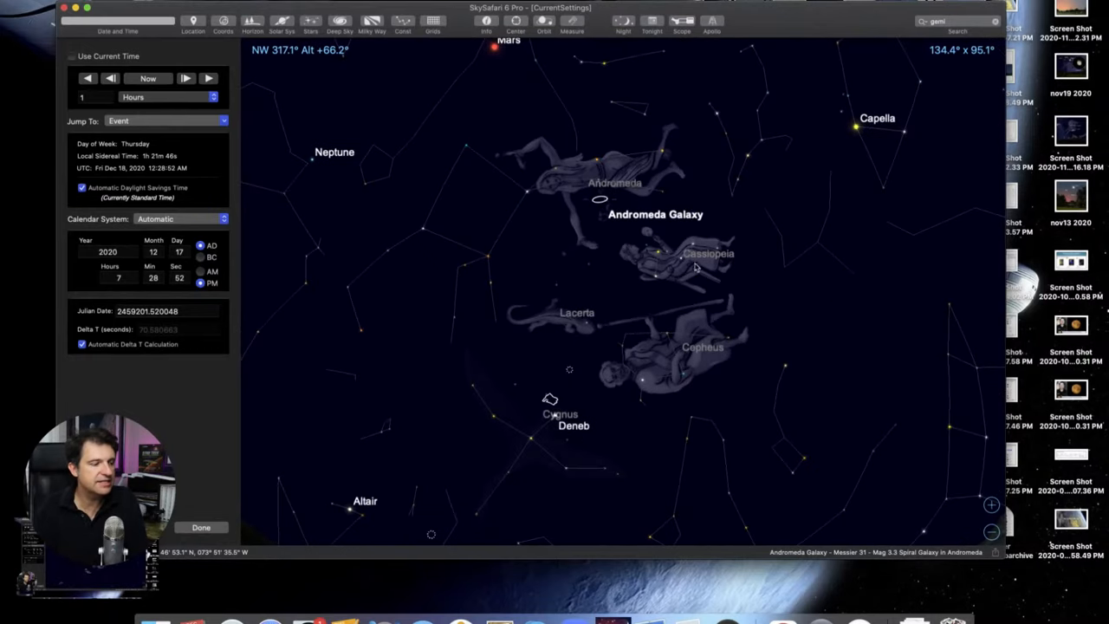
mouse_move(666, 335)
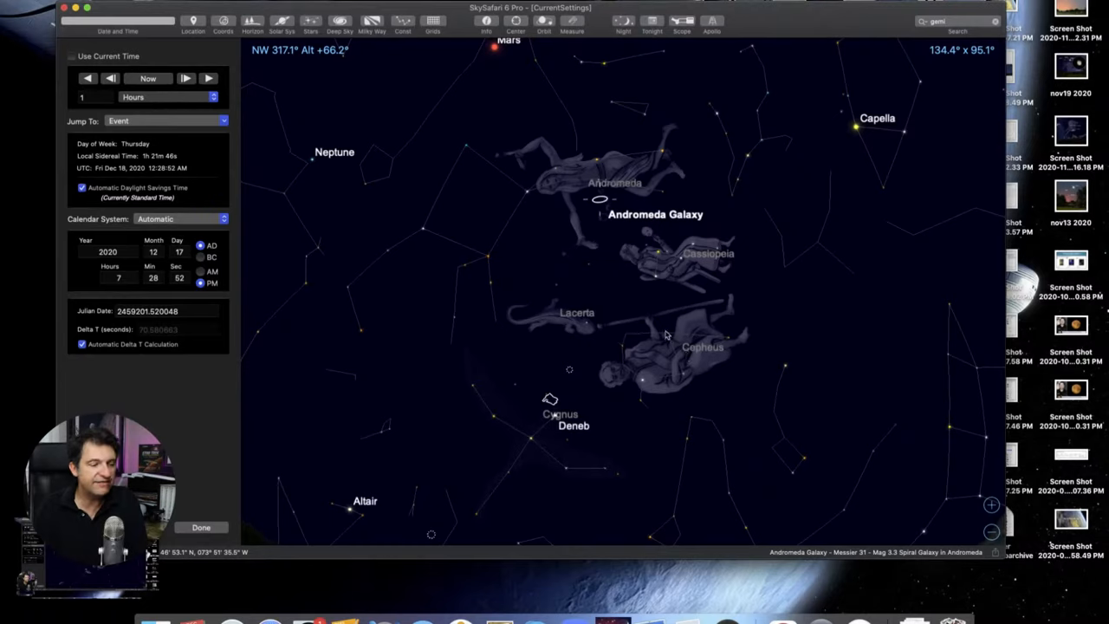
mouse_move(710, 353)
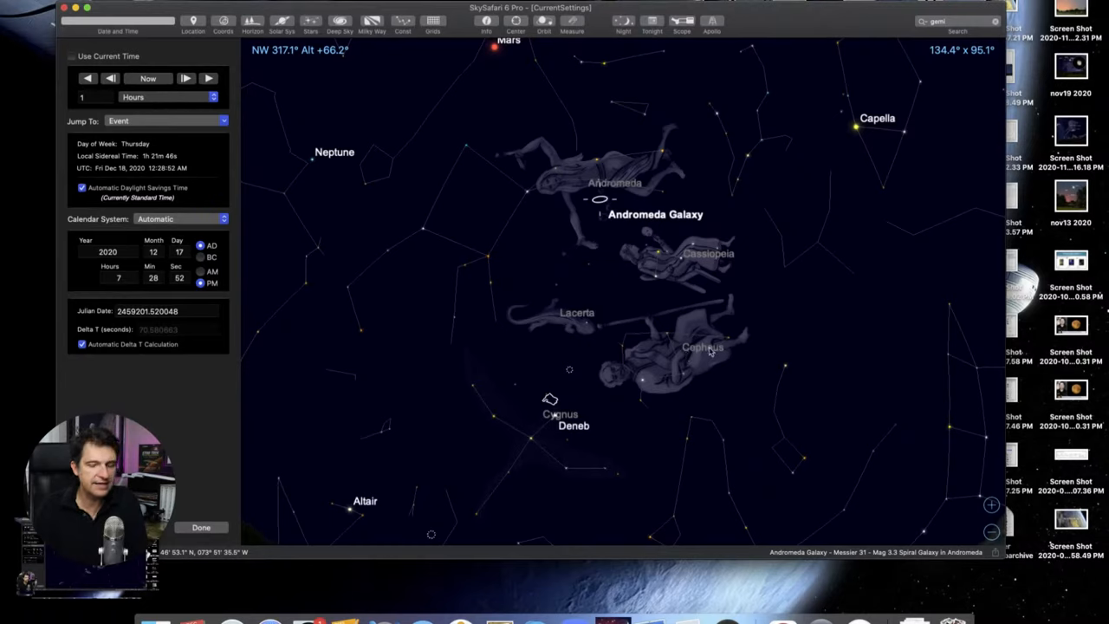
mouse_move(539, 286)
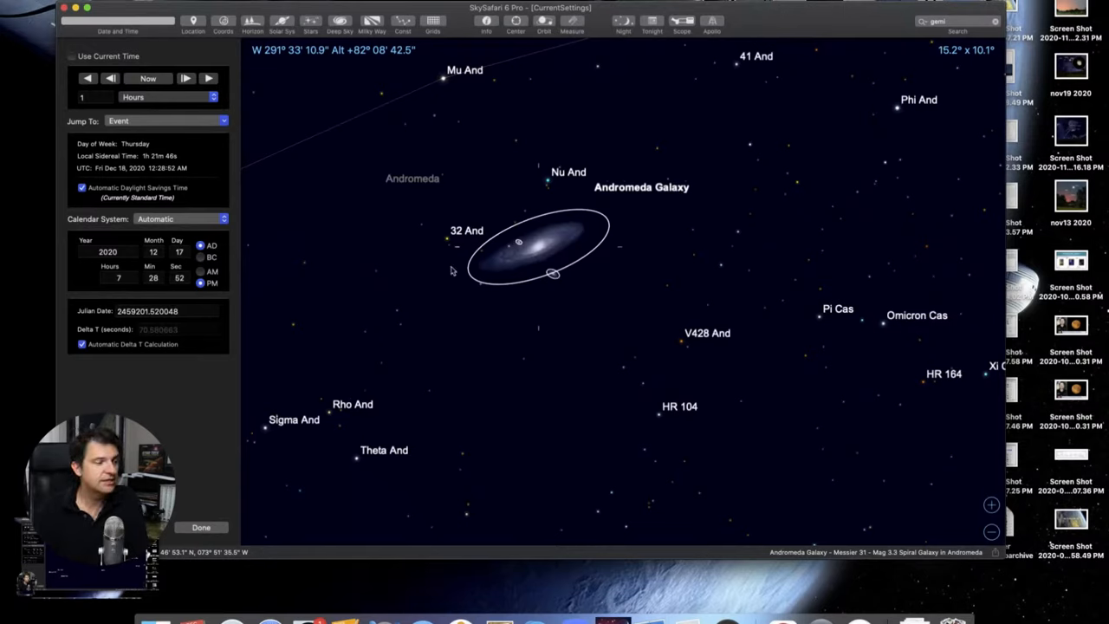
mouse_move(530, 297)
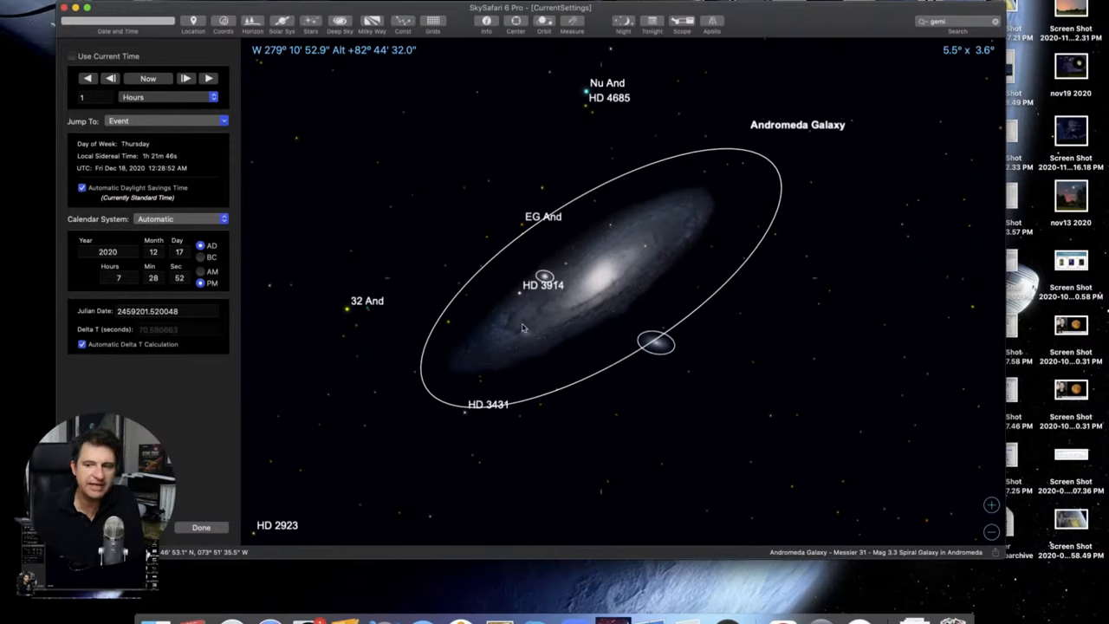
mouse_move(673, 263)
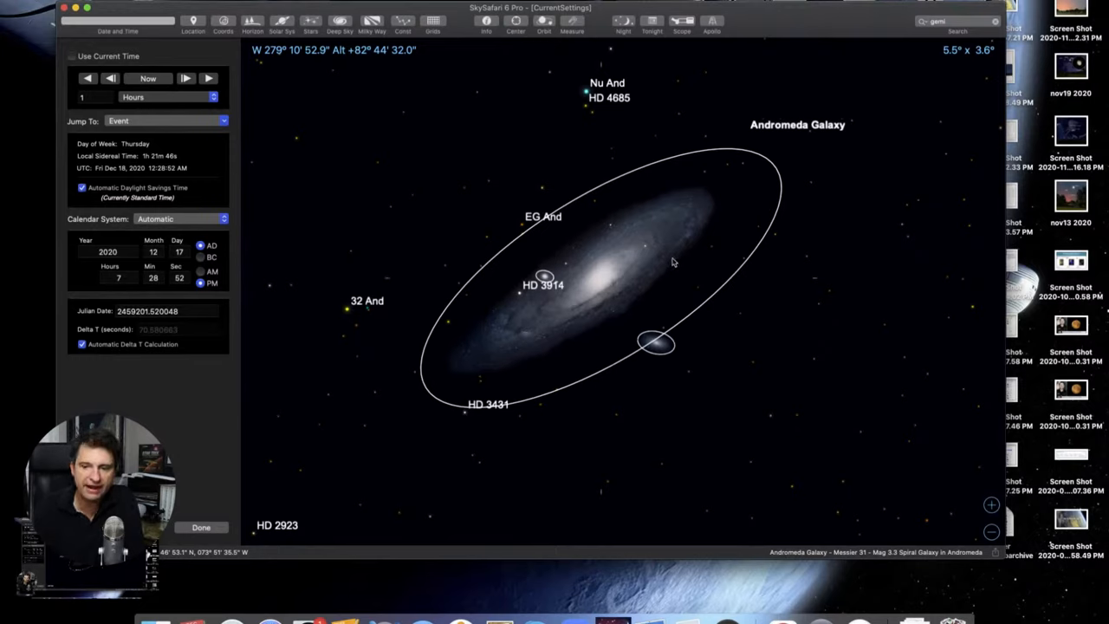
mouse_move(664, 268)
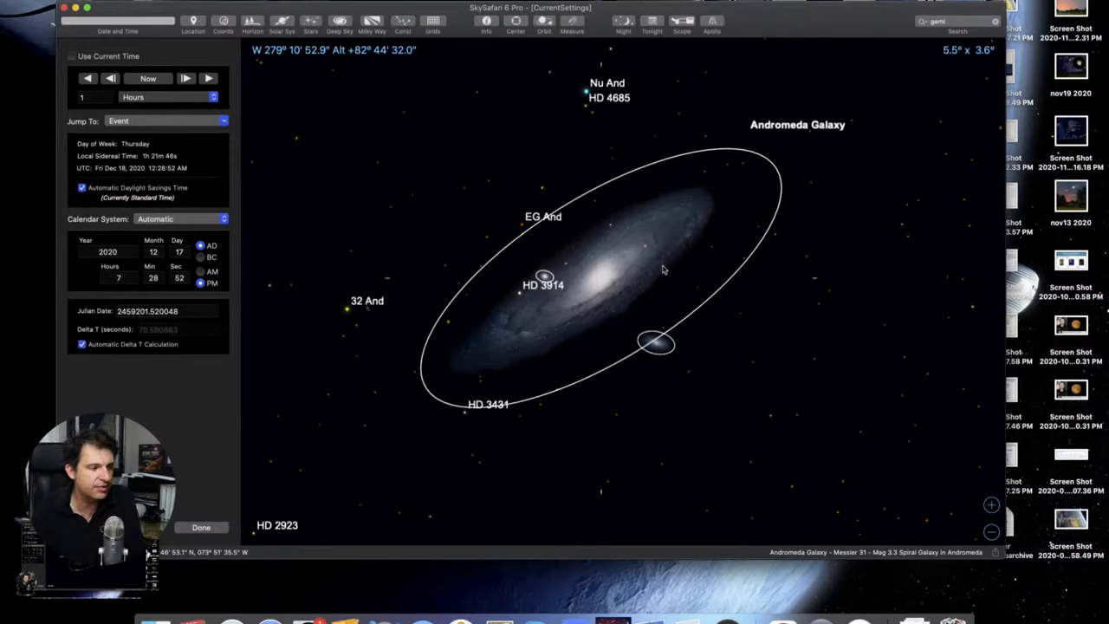
mouse_move(671, 345)
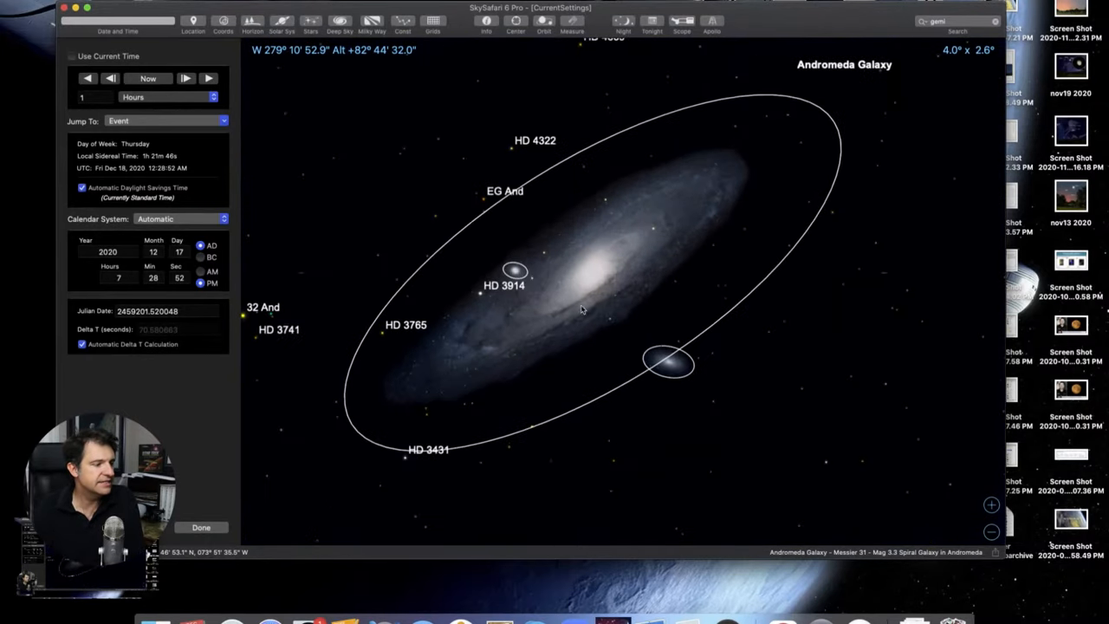
Identify M32 beside M31's core, then the second companion galaxy.
click(510, 270)
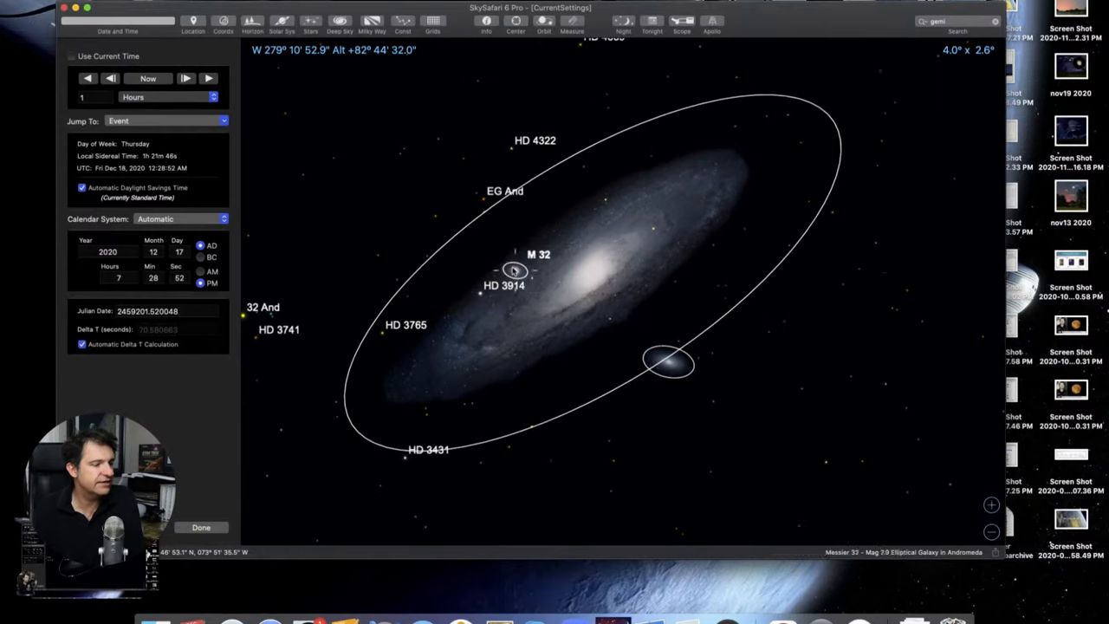
mouse_move(678, 366)
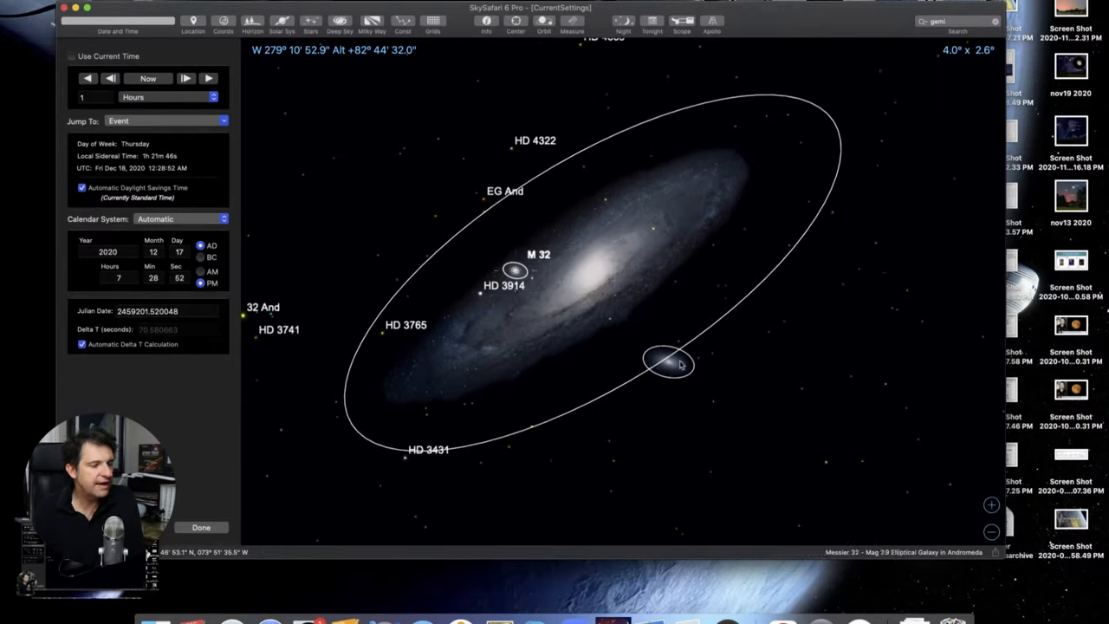
click(663, 364)
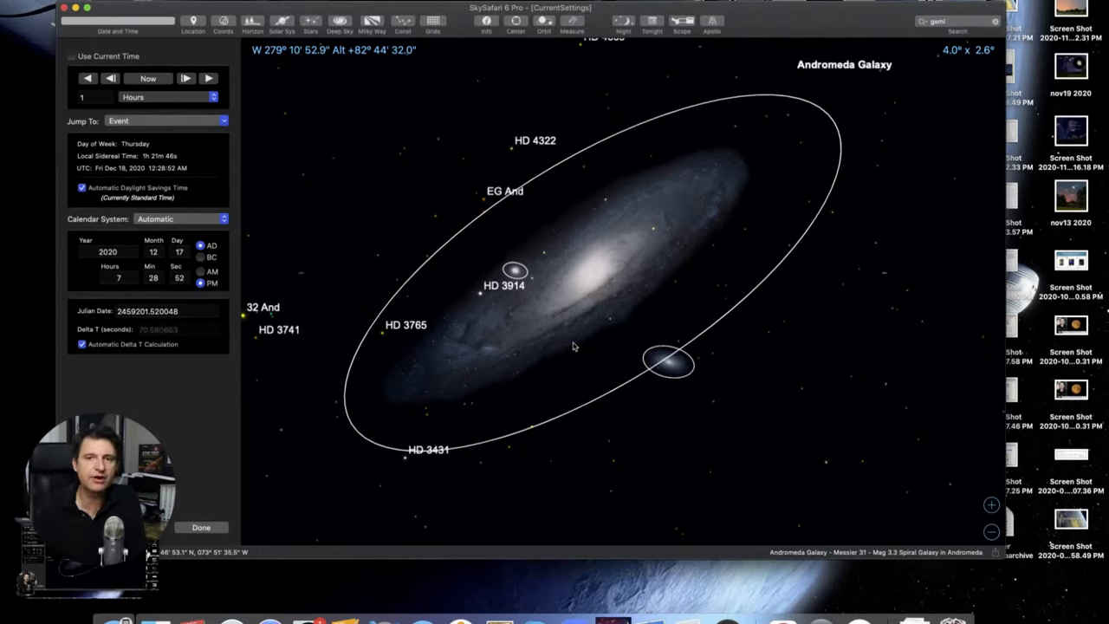
mouse_move(563, 352)
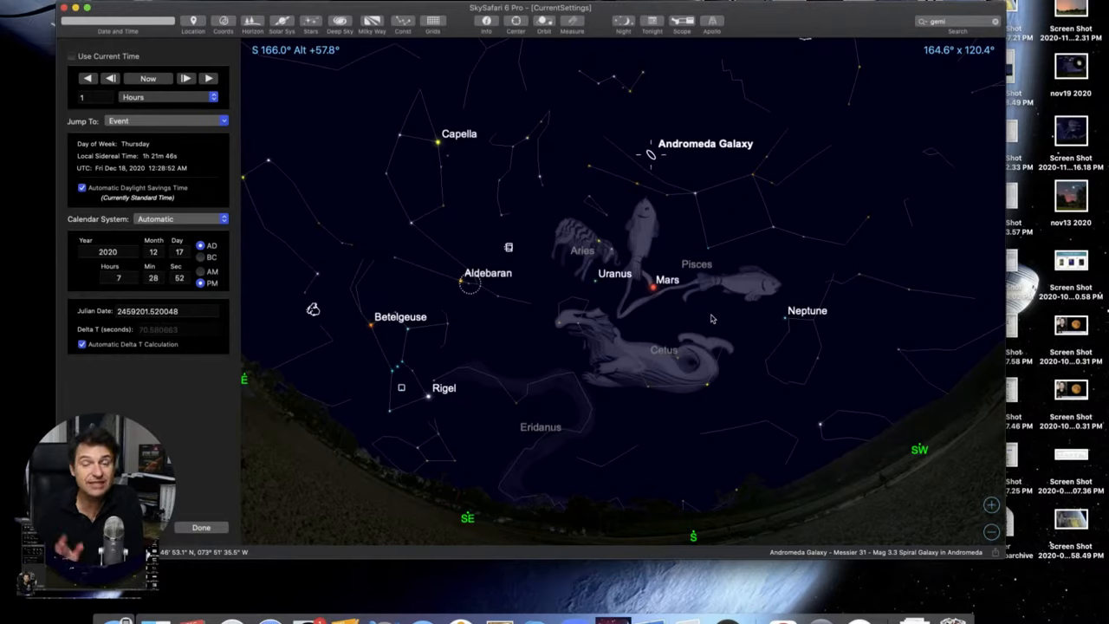
mouse_move(662, 300)
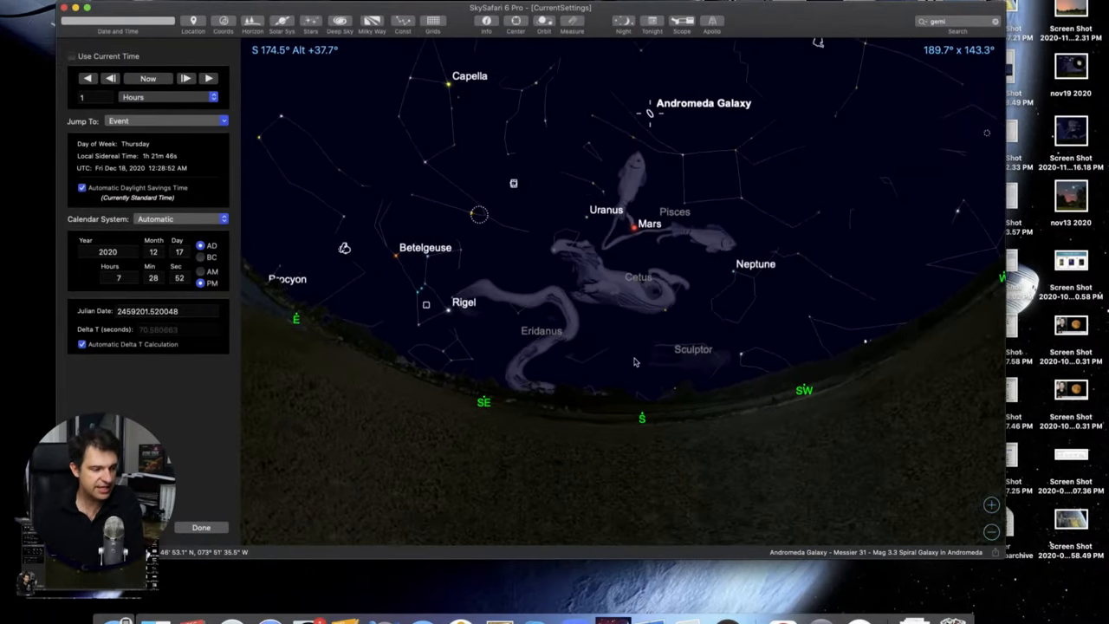
mouse_move(644, 314)
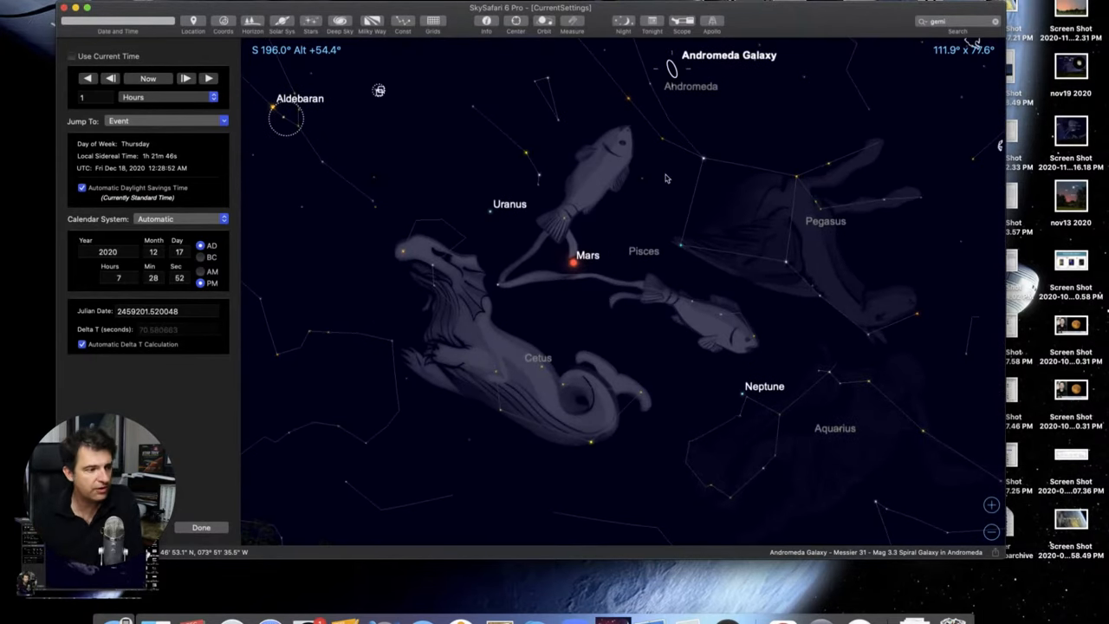
mouse_move(785, 255)
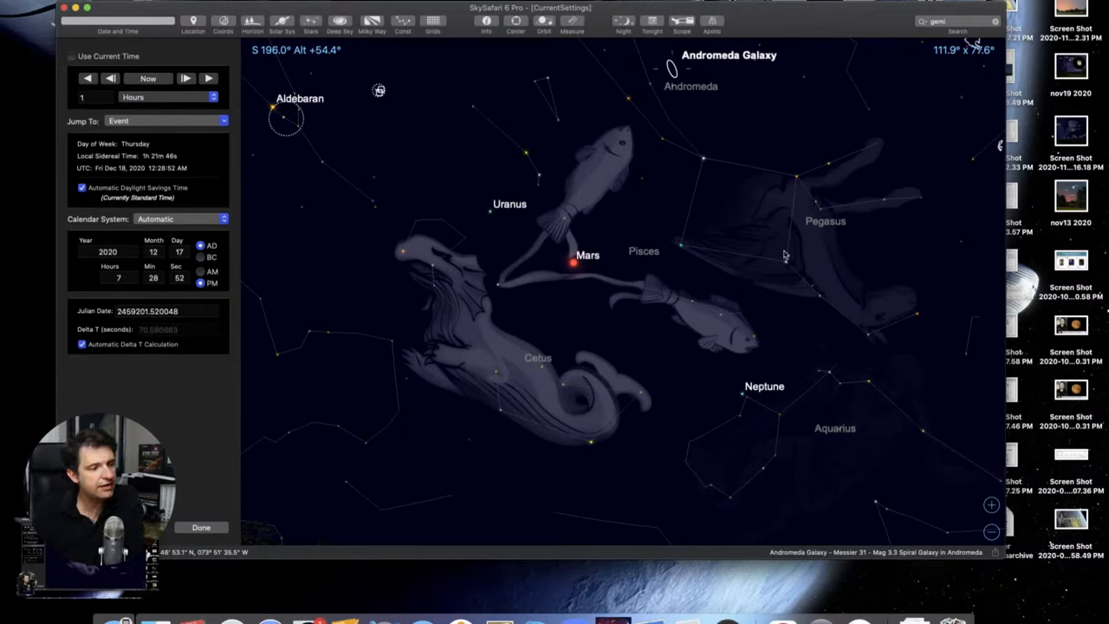
mouse_move(718, 177)
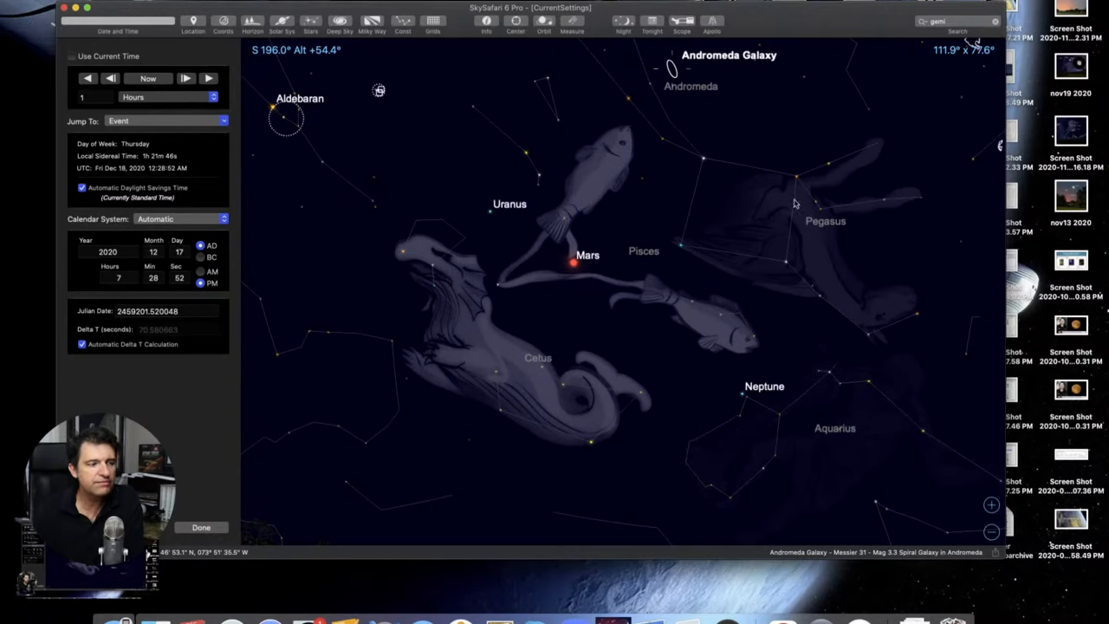
mouse_move(708, 175)
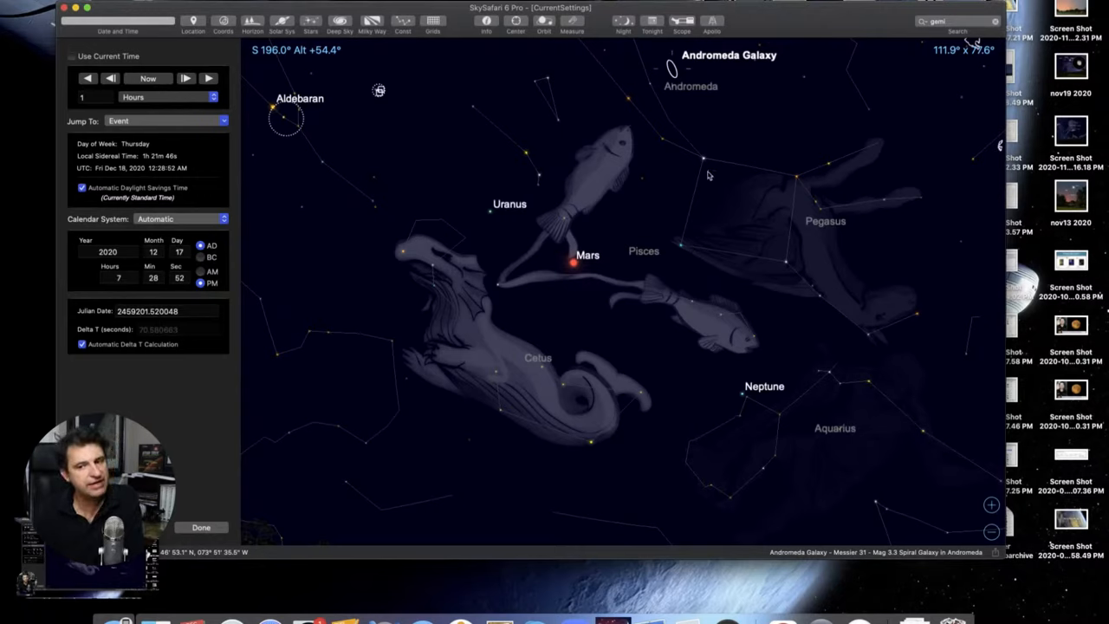
mouse_move(701, 252)
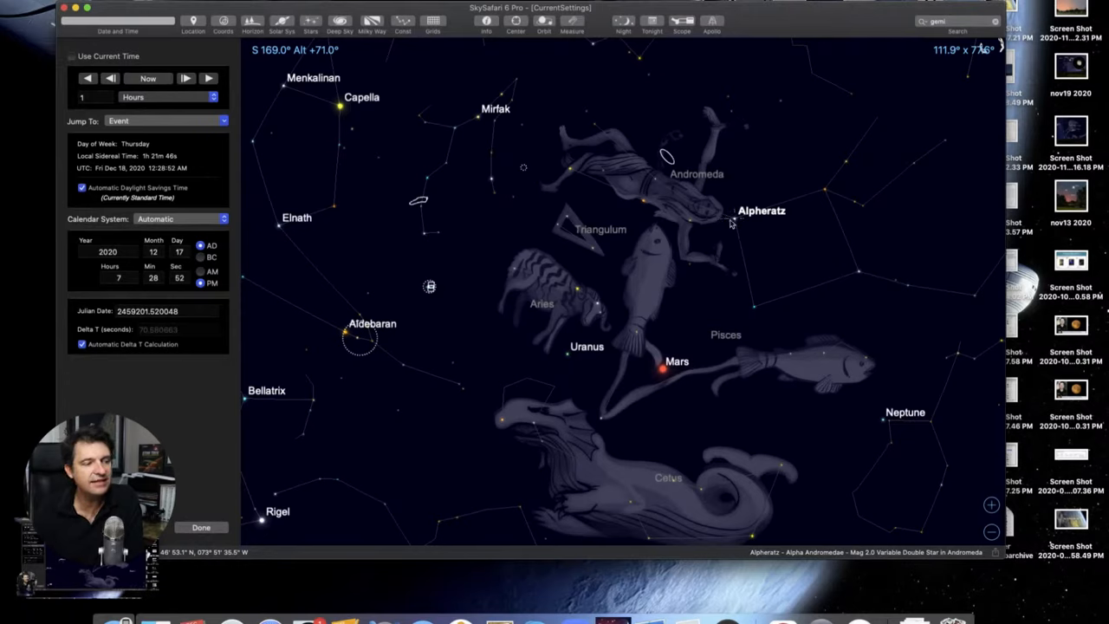
mouse_move(700, 228)
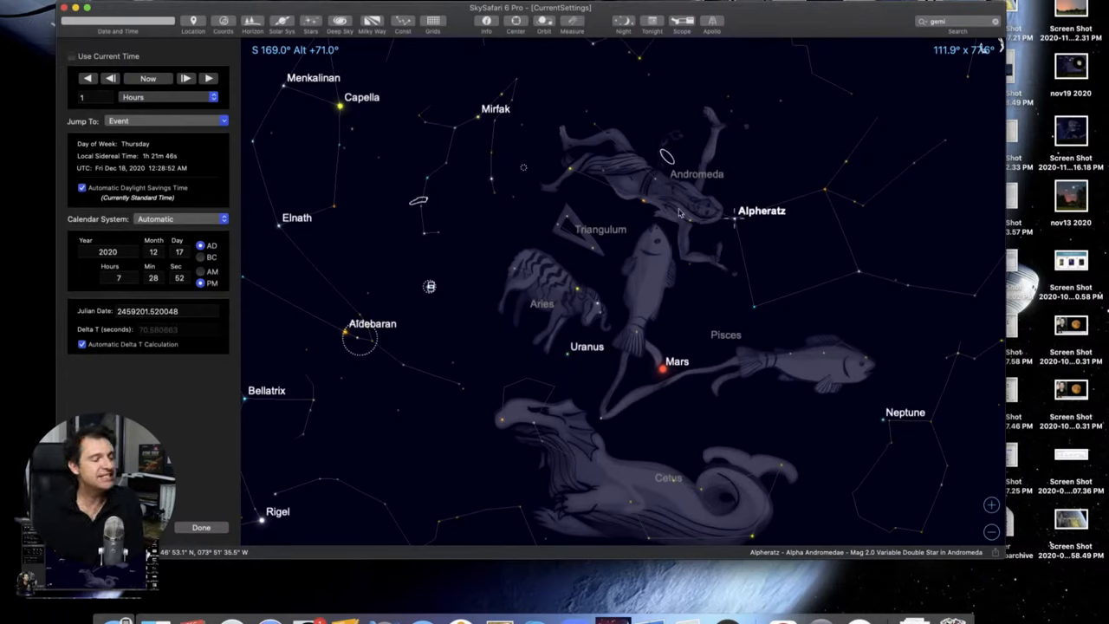
mouse_move(742, 220)
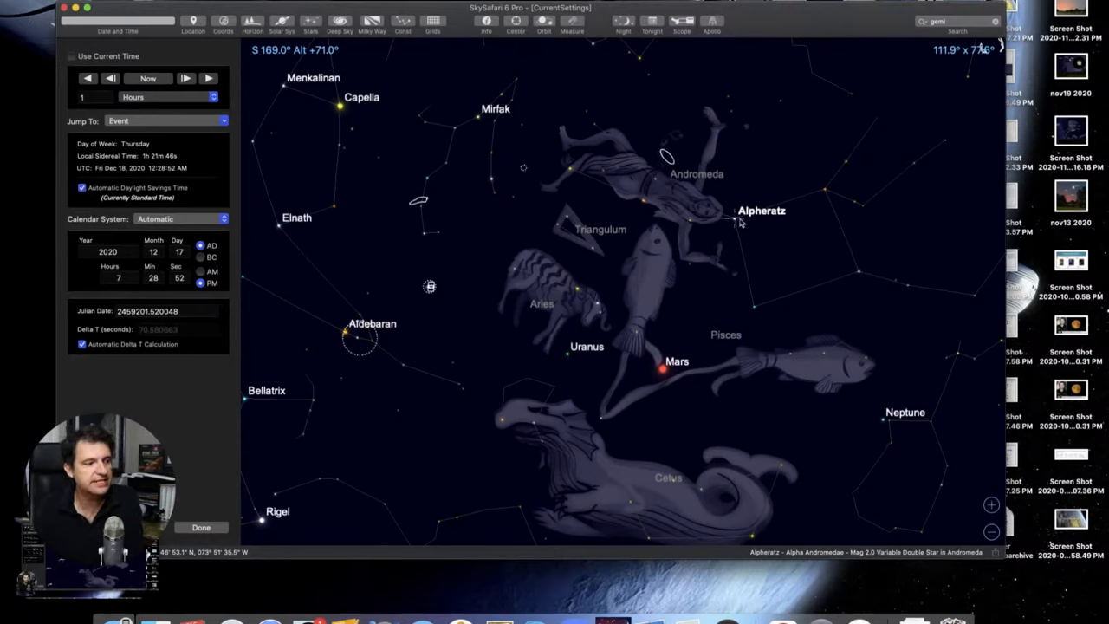
mouse_move(622, 196)
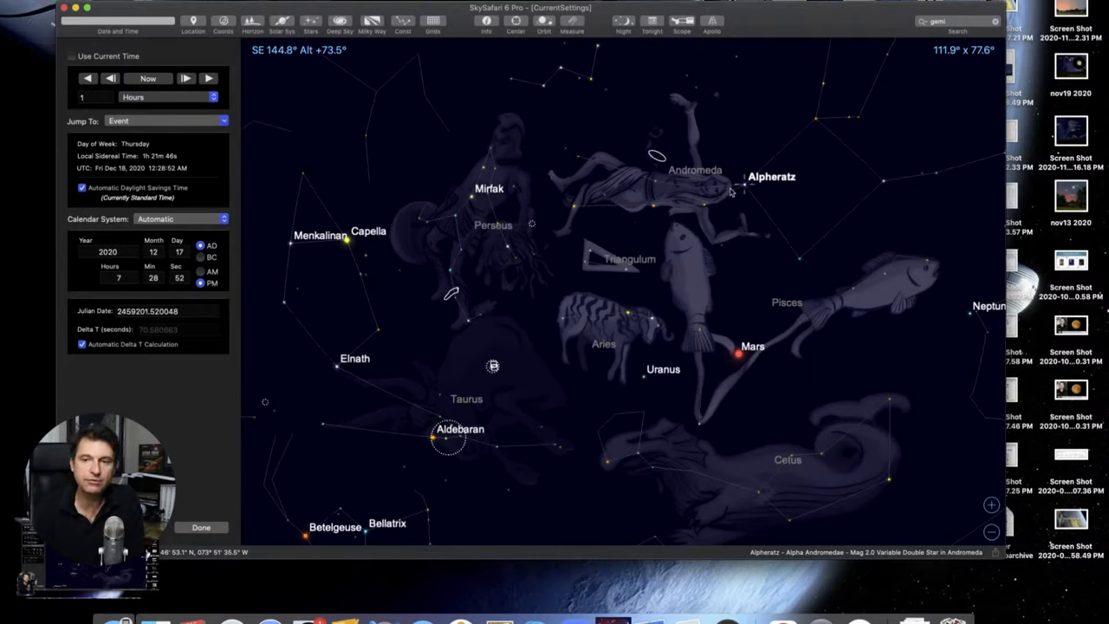
mouse_move(712, 189)
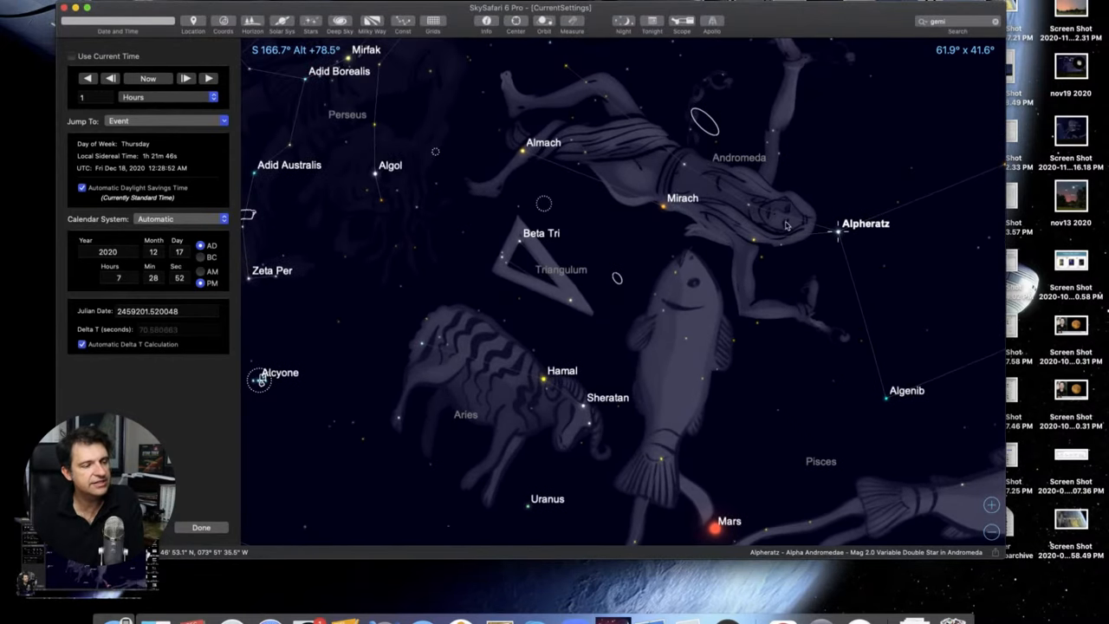
Identify Mirach and Delta And, then select a third nearby object.
click(747, 210)
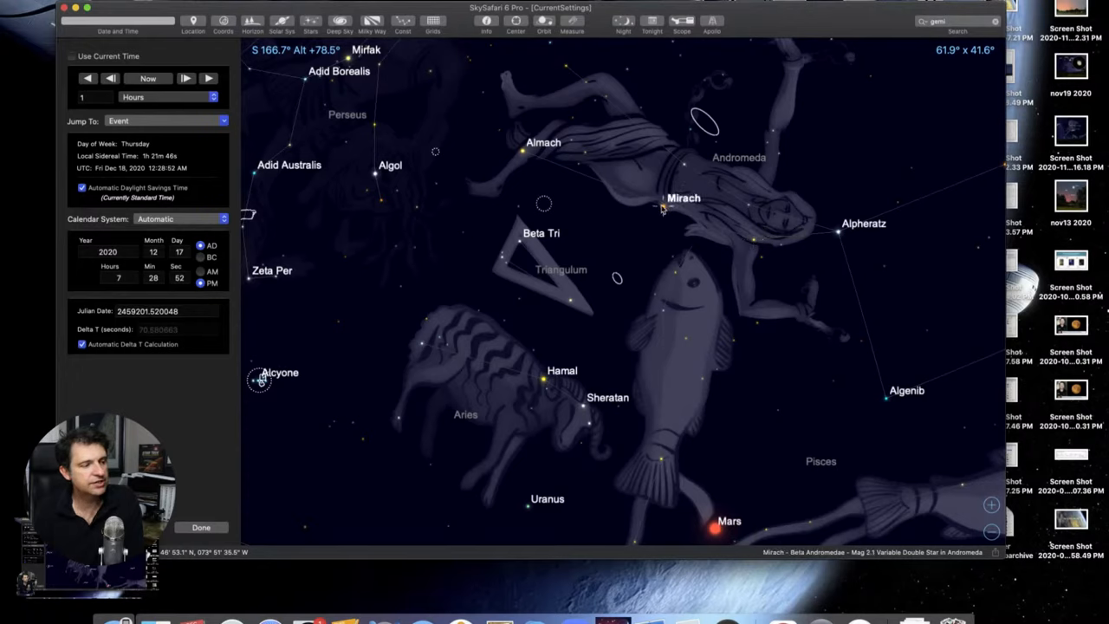
mouse_move(858, 234)
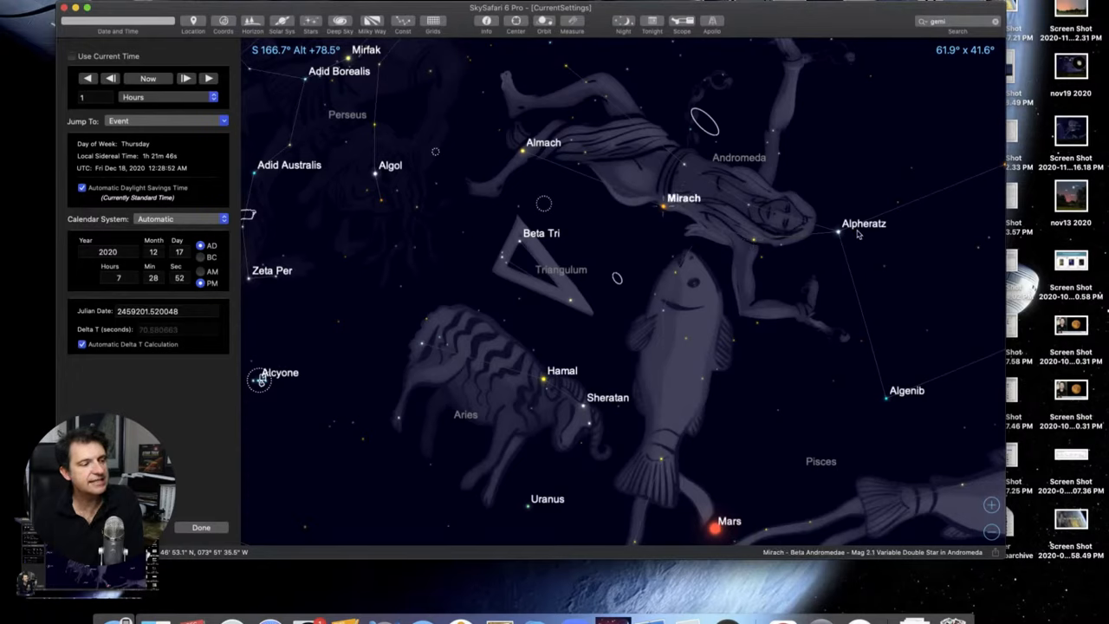
mouse_move(748, 208)
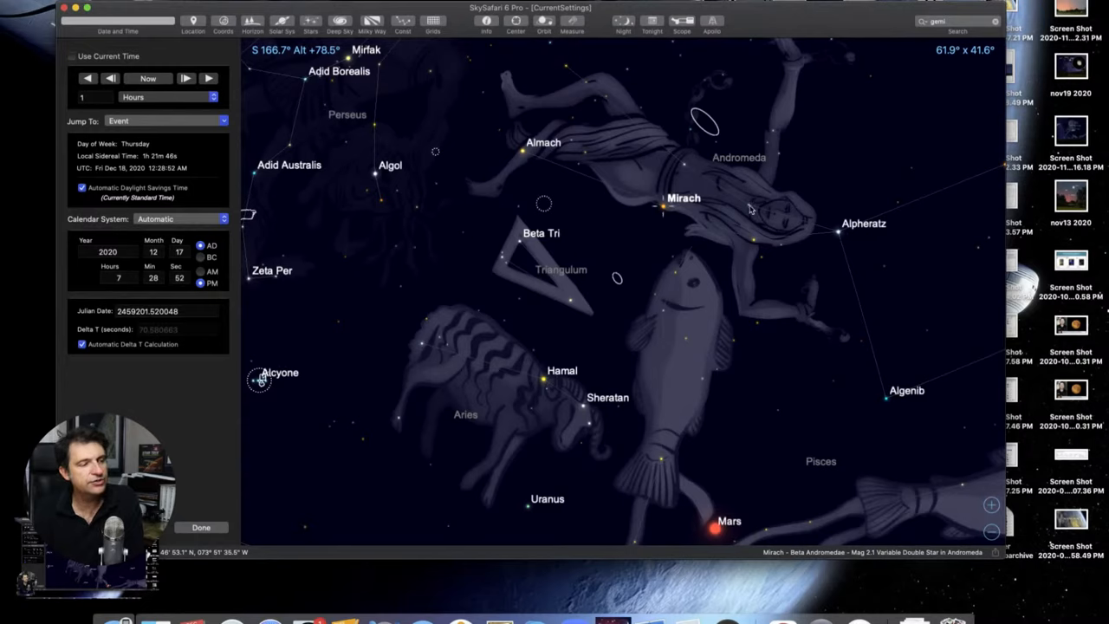
click(749, 239)
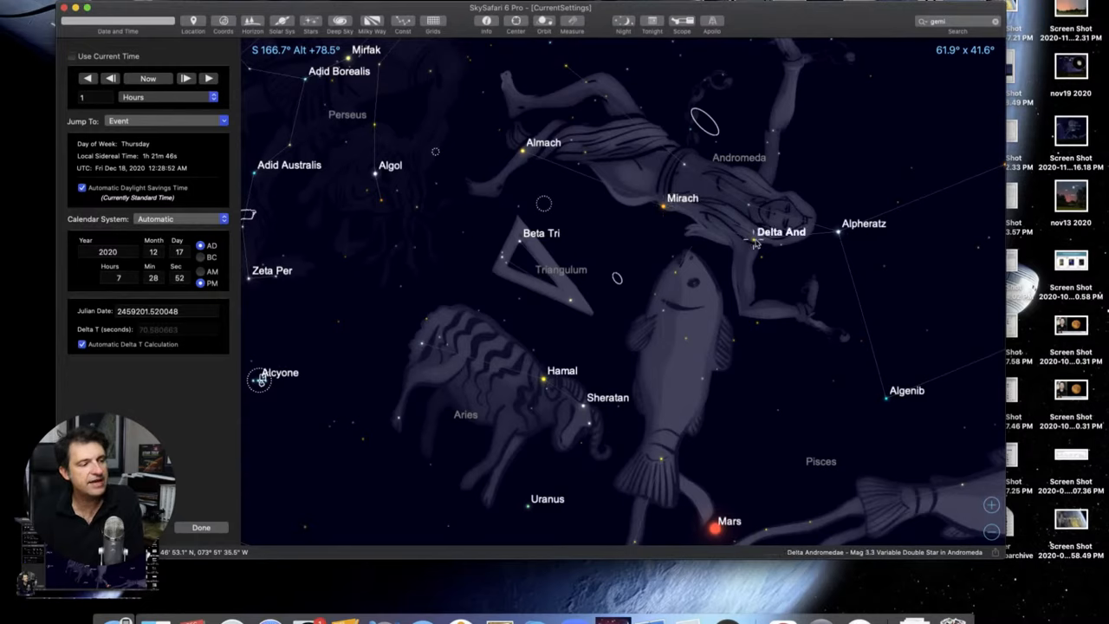
mouse_move(687, 165)
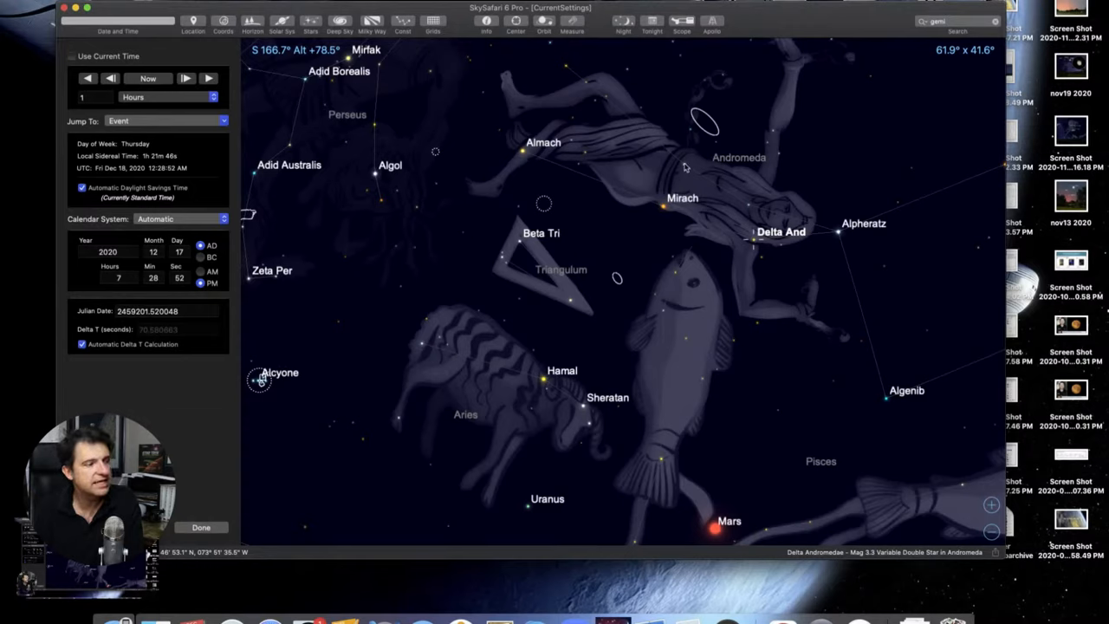
click(660, 208)
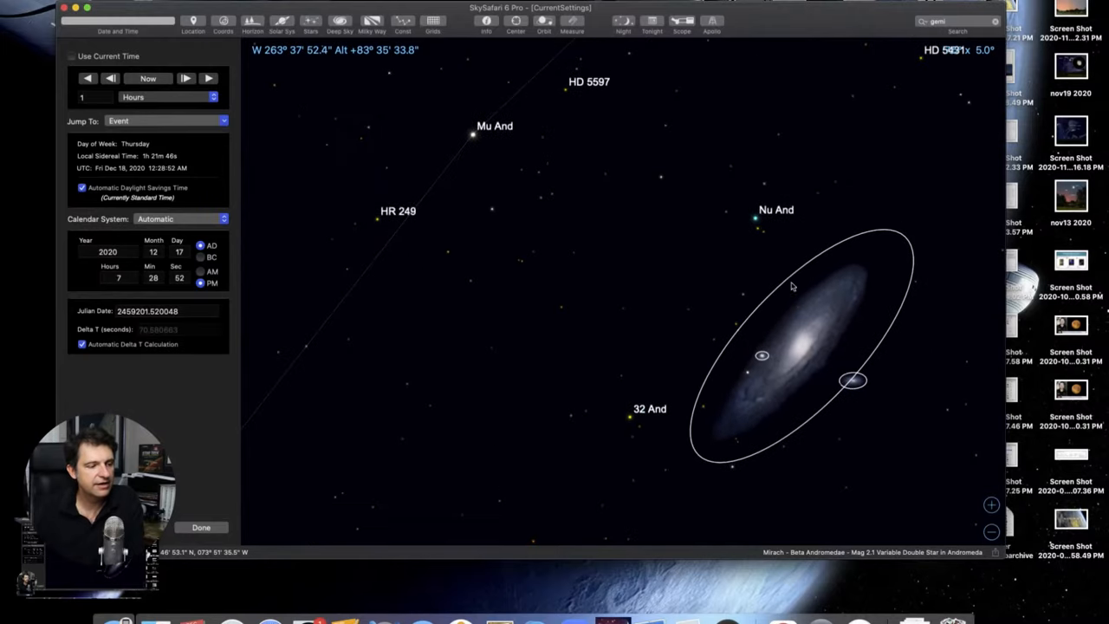
mouse_move(793, 318)
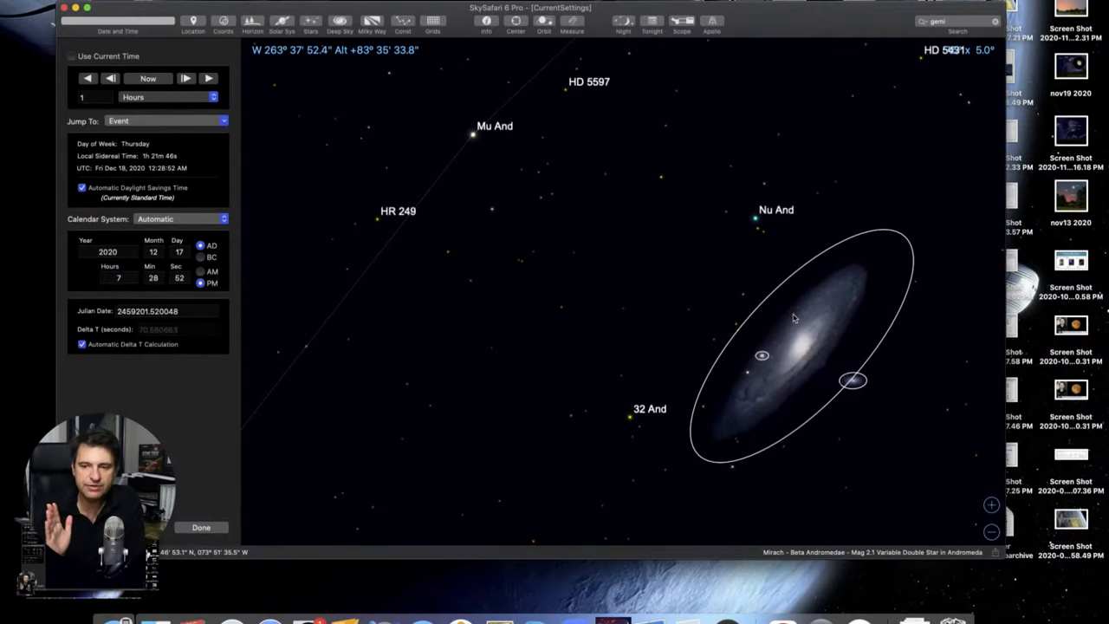
mouse_move(714, 304)
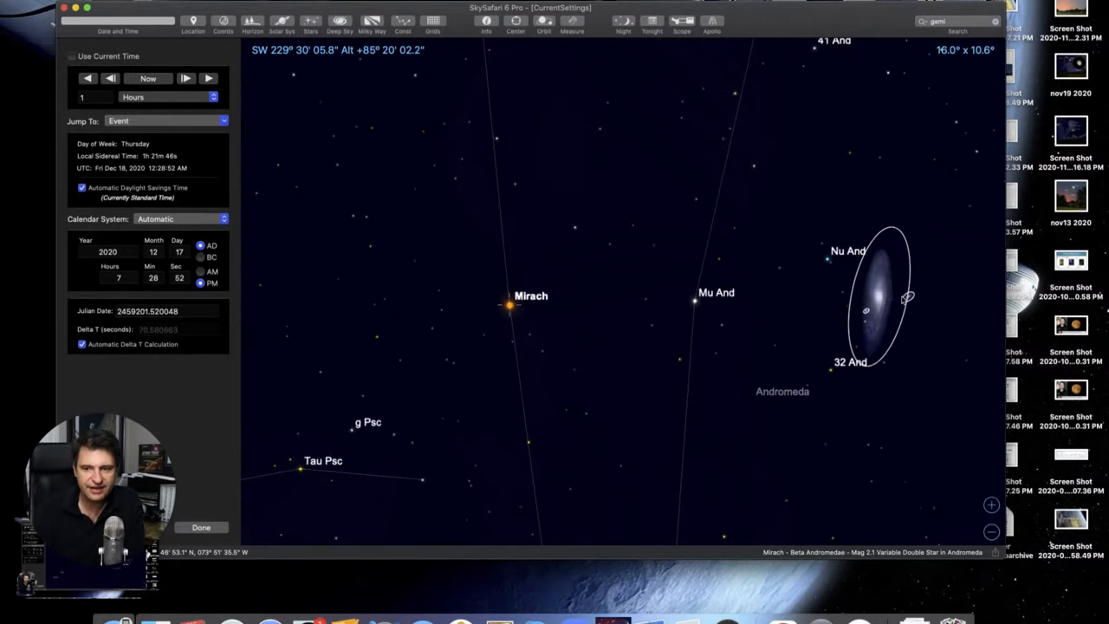
Show Messier 31's info: magnitude 3.28 spiral near Mirach and Mu And.
click(885, 300)
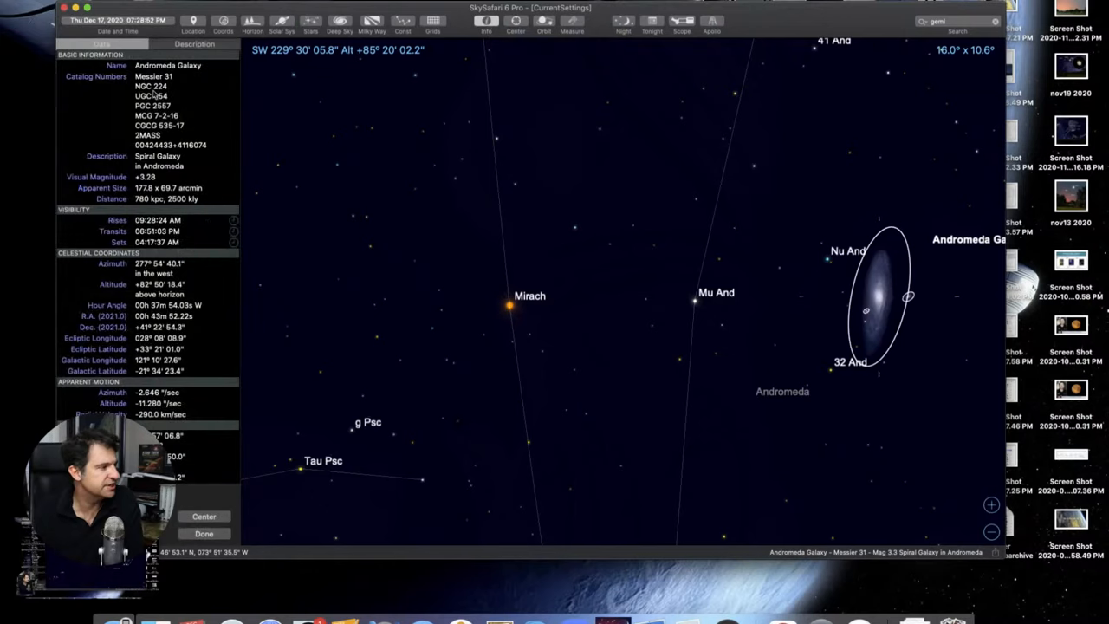
Show M31's written description with photo and discovery history.
click(175, 44)
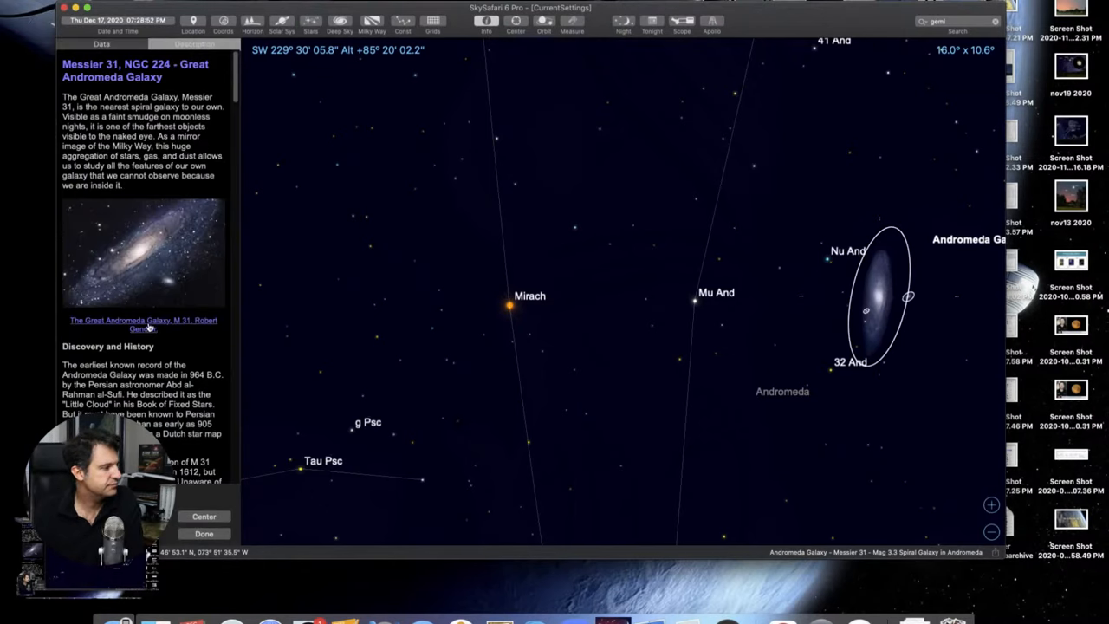
mouse_move(176, 329)
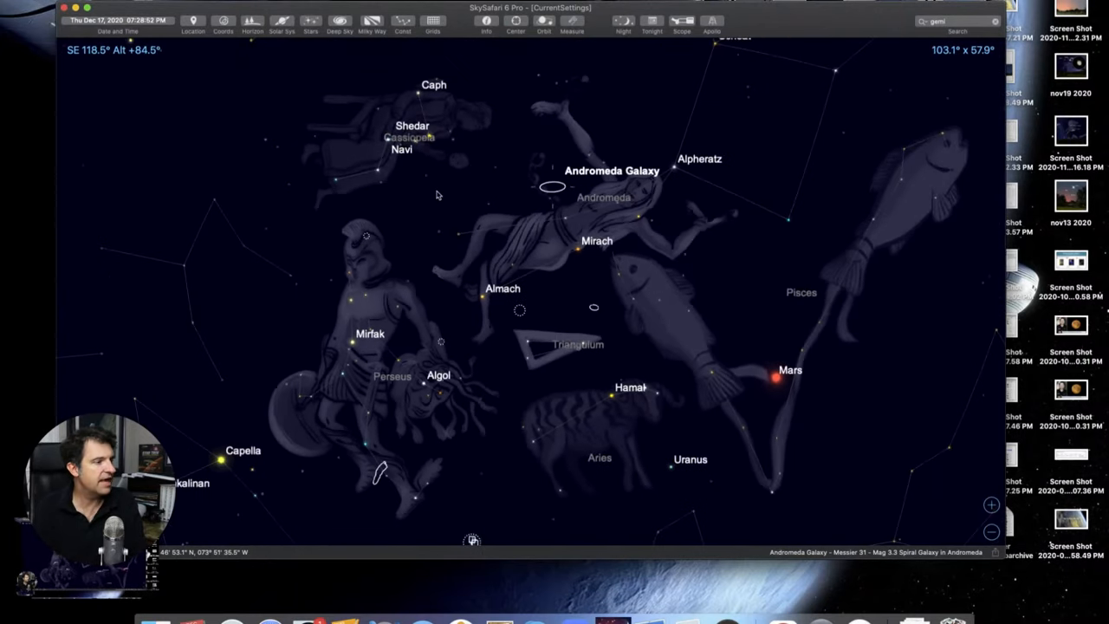
mouse_move(386, 150)
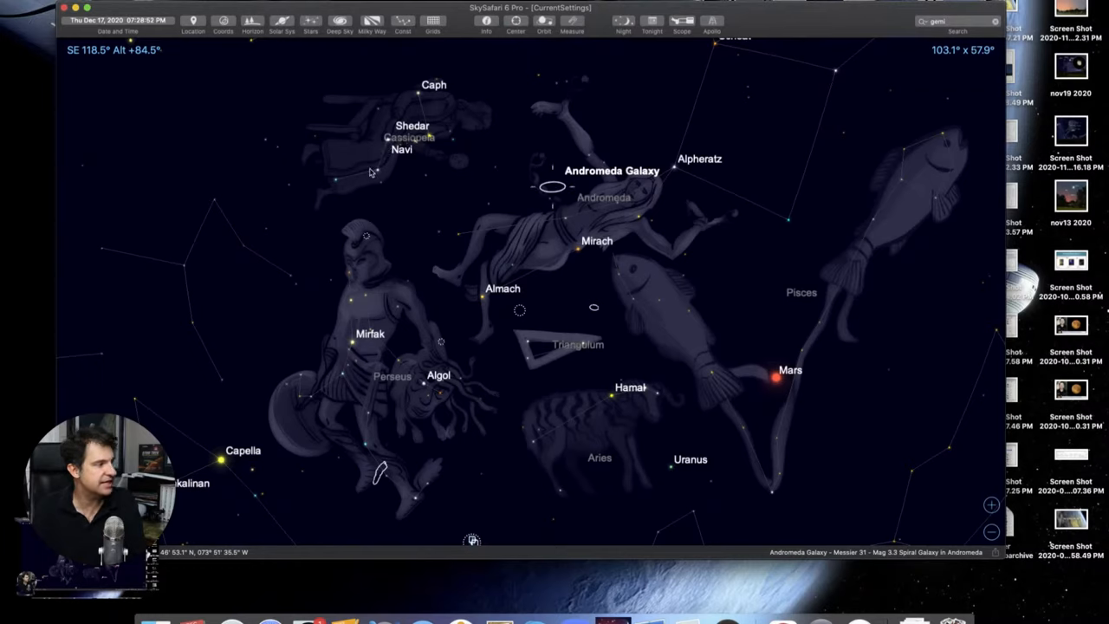
mouse_move(439, 128)
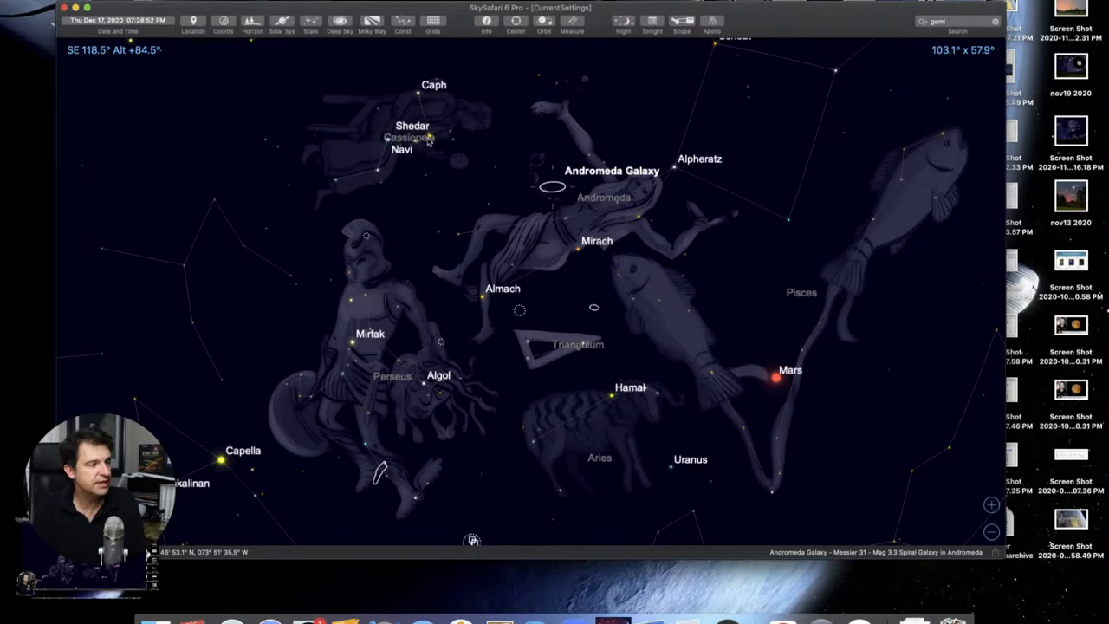
mouse_move(438, 147)
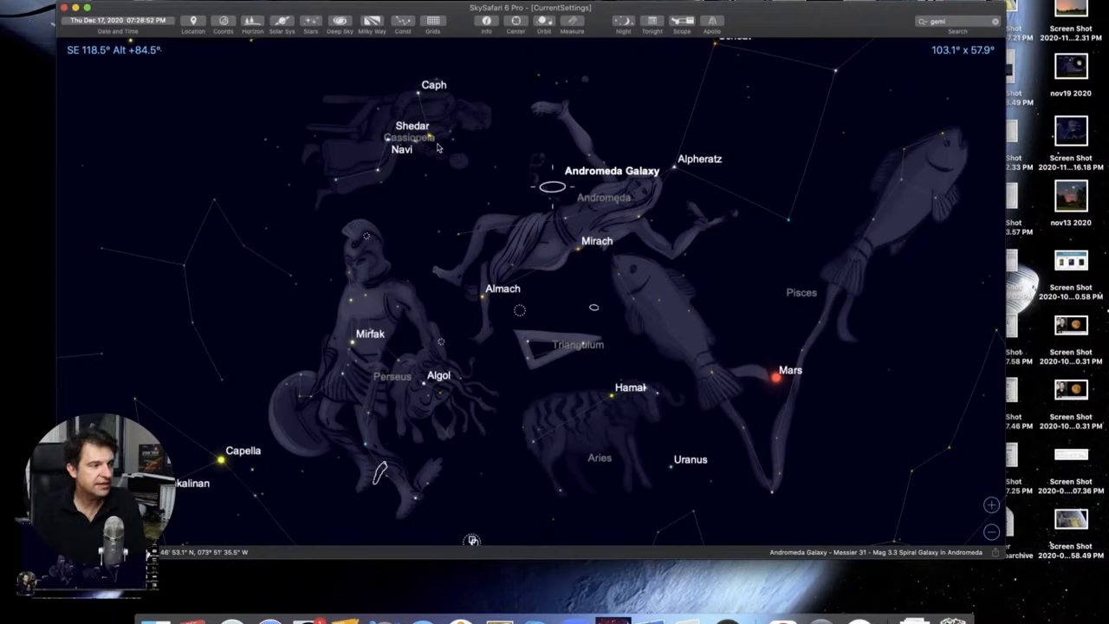